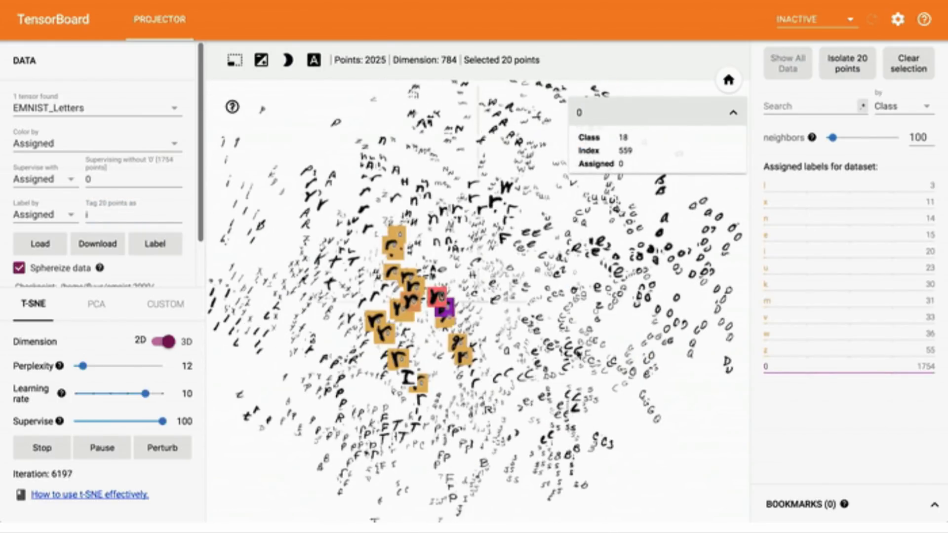
# Step: Switch from the Projector's letter embeddings to the Beholder dashboard
pyautogui.click(162, 447)
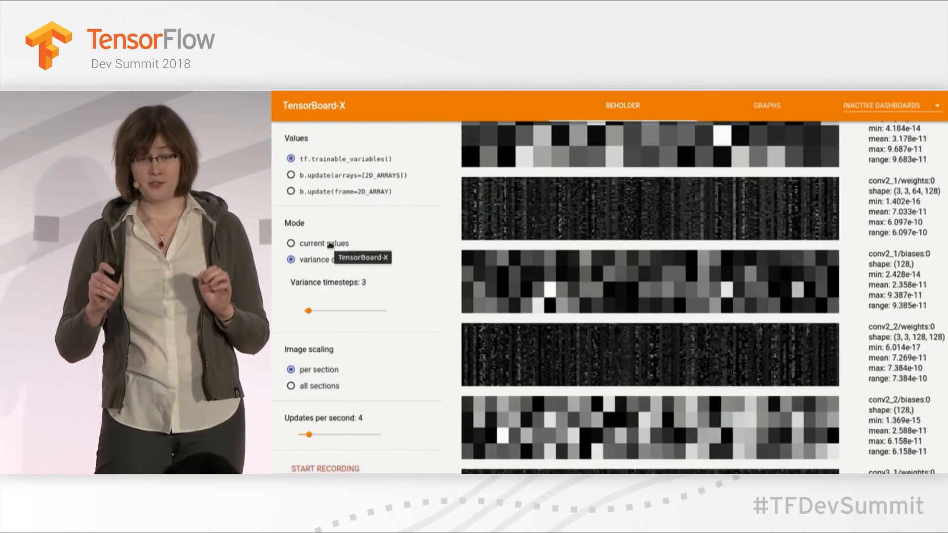
# Step: Toggle Beholder mode between current values and variance over train steps, scaling images across all sections
pyautogui.click(291, 243)
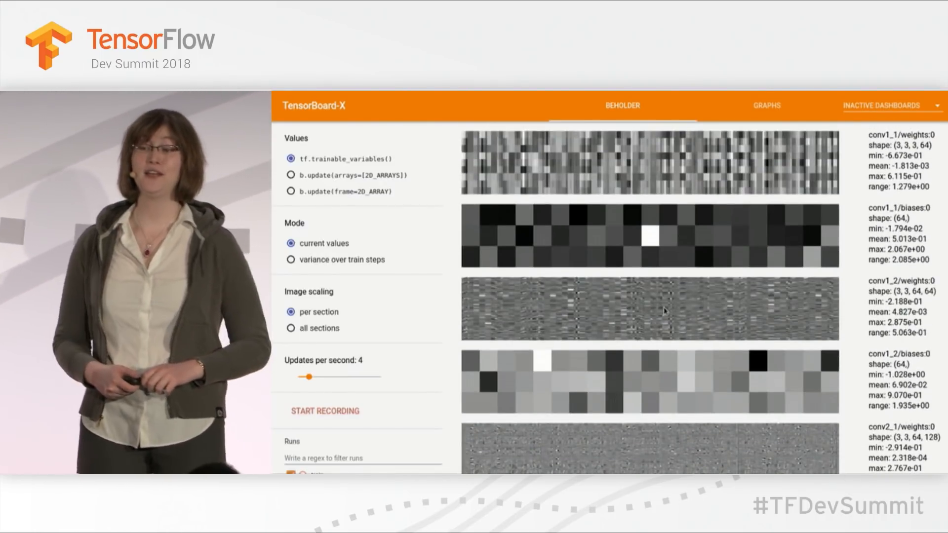
pyautogui.click(290, 260)
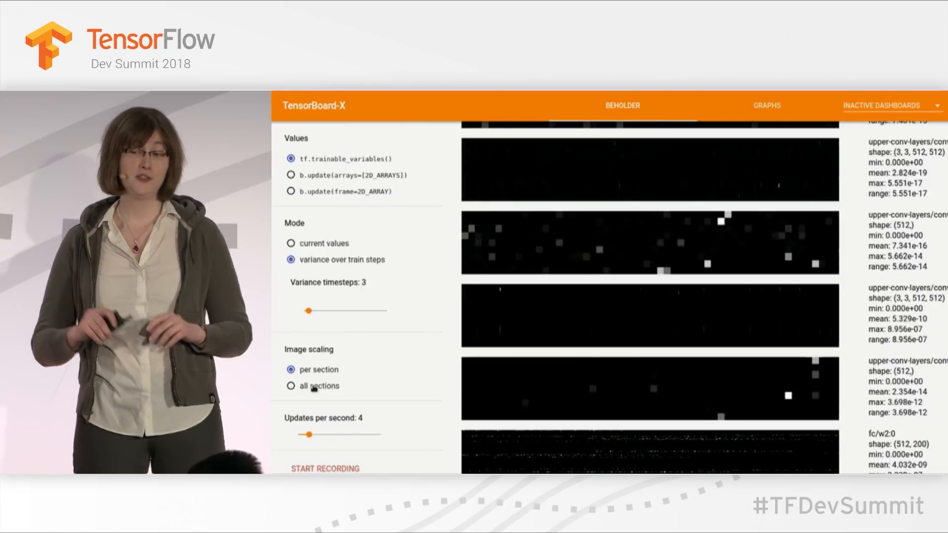
pyautogui.click(290, 385)
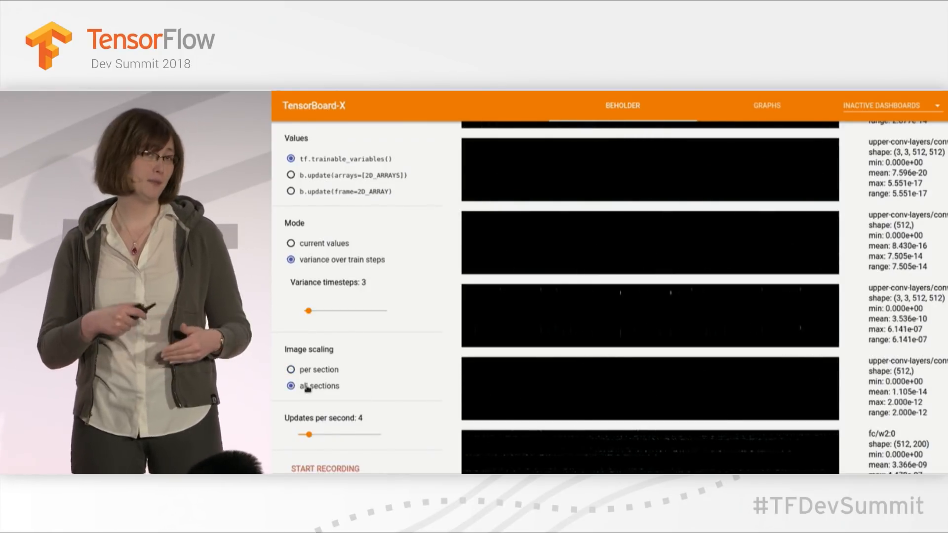
pyautogui.click(291, 369)
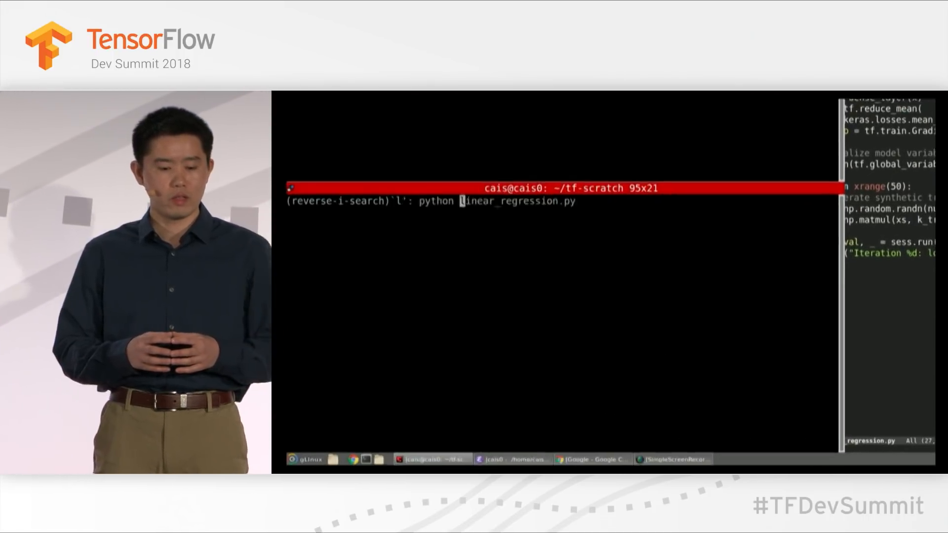
# Step: Run the recalled 'python linear_regression.py' script in the terminal
pyautogui.press('Return')
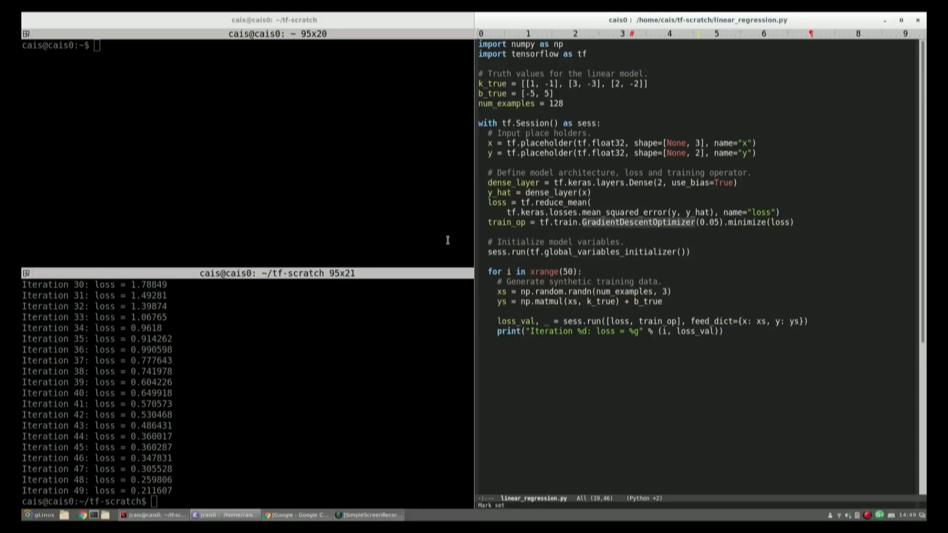
pyautogui.moveTo(778, 124)
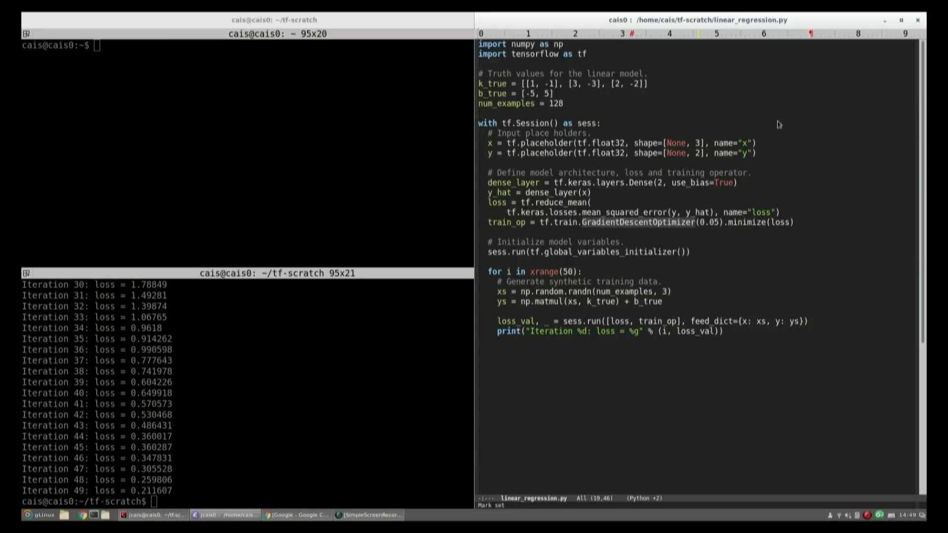
pyautogui.moveTo(862, 27)
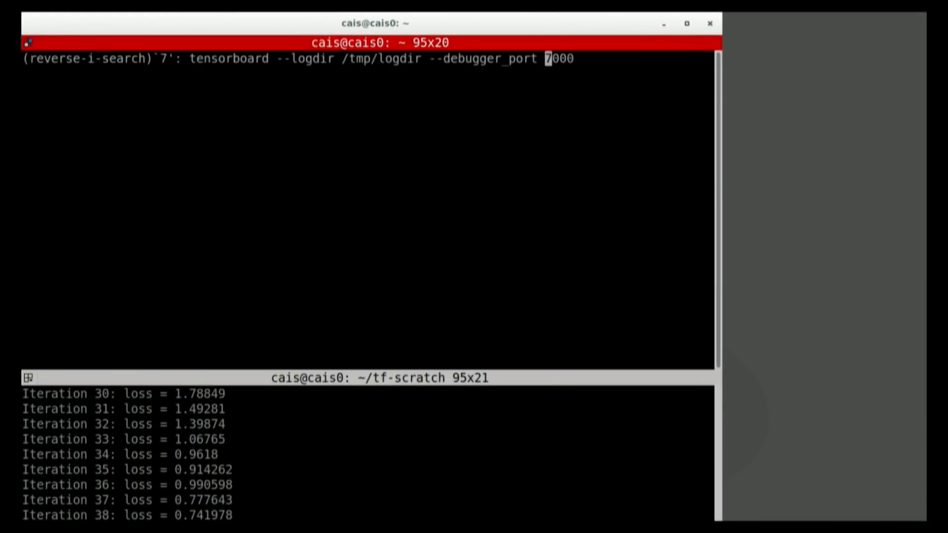
# Step: Launch TensorBoard with --debugger_port 7000 and open localhost:6006 in Chrome
pyautogui.press('Return')
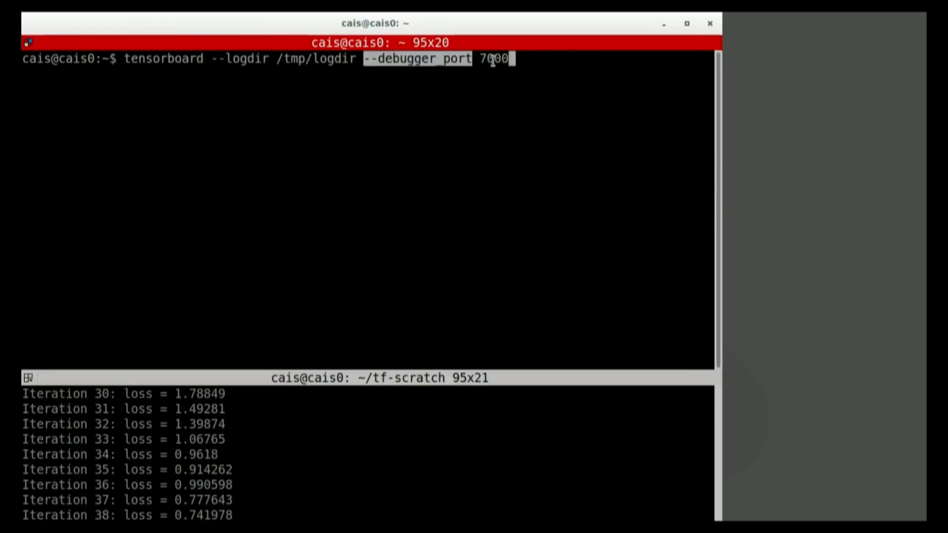
pyautogui.press('Return')
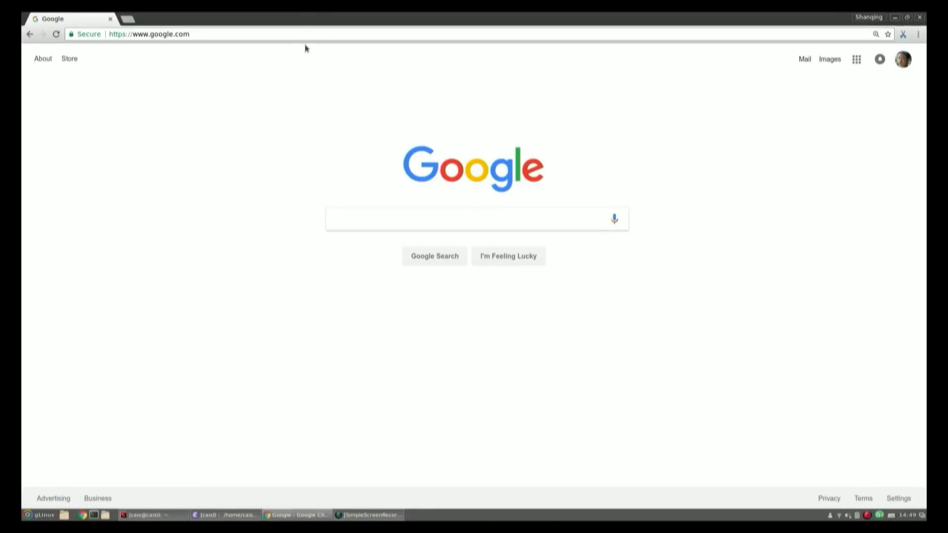
pyautogui.write('6006')
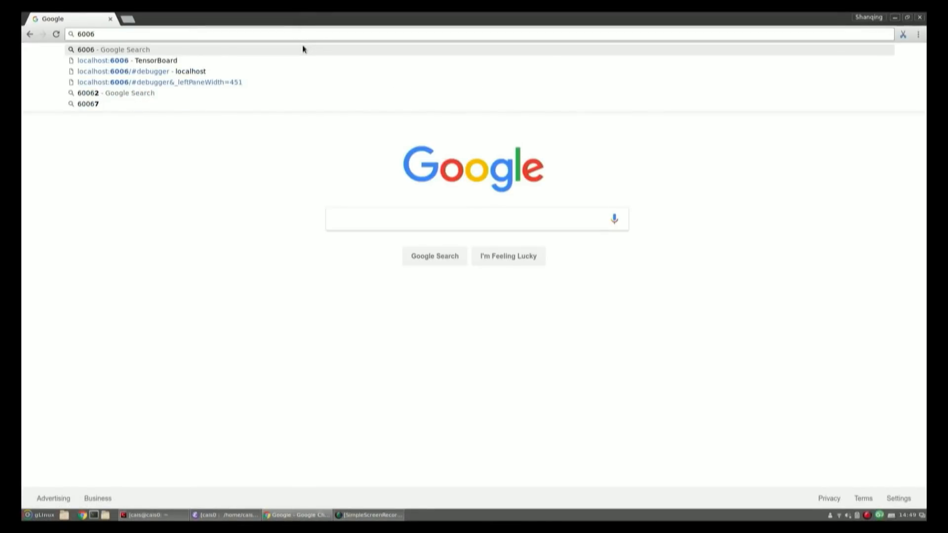
pyautogui.click(145, 70)
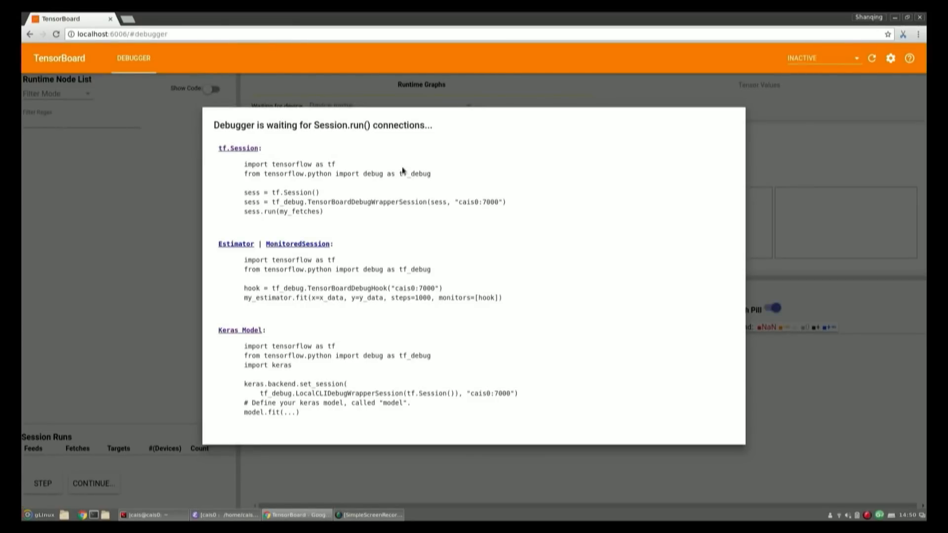
# Step: Select and copy the TensorBoardDebugWrapperSession tf.Session code example
pyautogui.moveTo(244, 164); pyautogui.dragTo(322, 211)
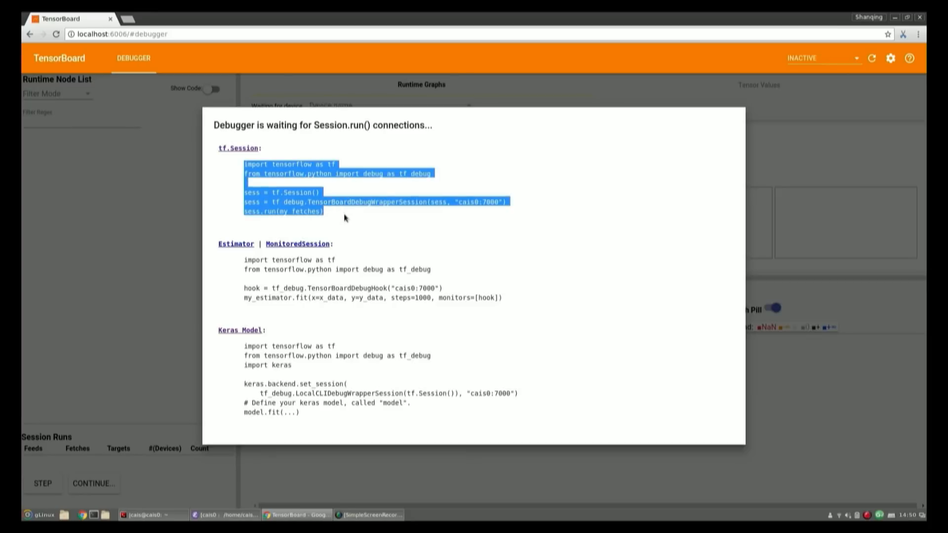
pyautogui.click(318, 351)
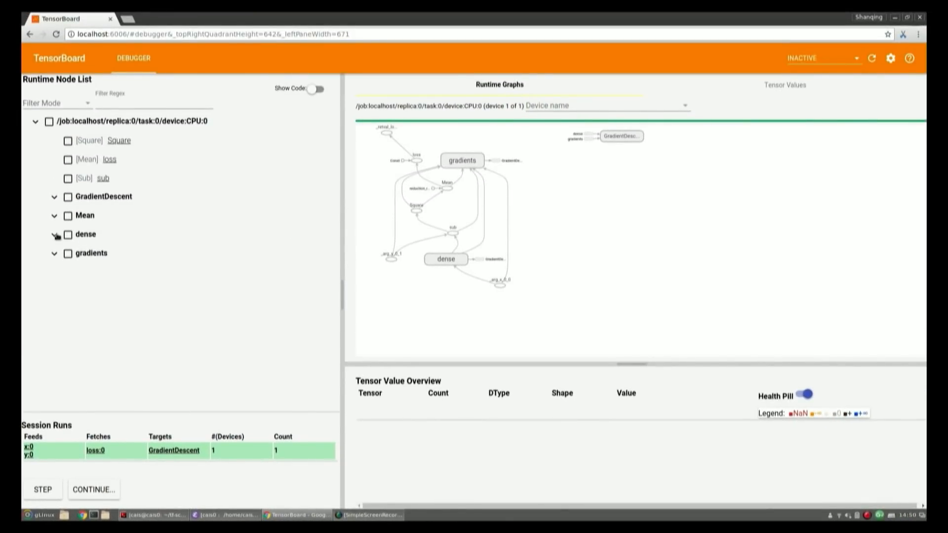
# Step: Expand the dense node group, briefly expanding and collapsing its bias and kernel entries
pyautogui.click(54, 234)
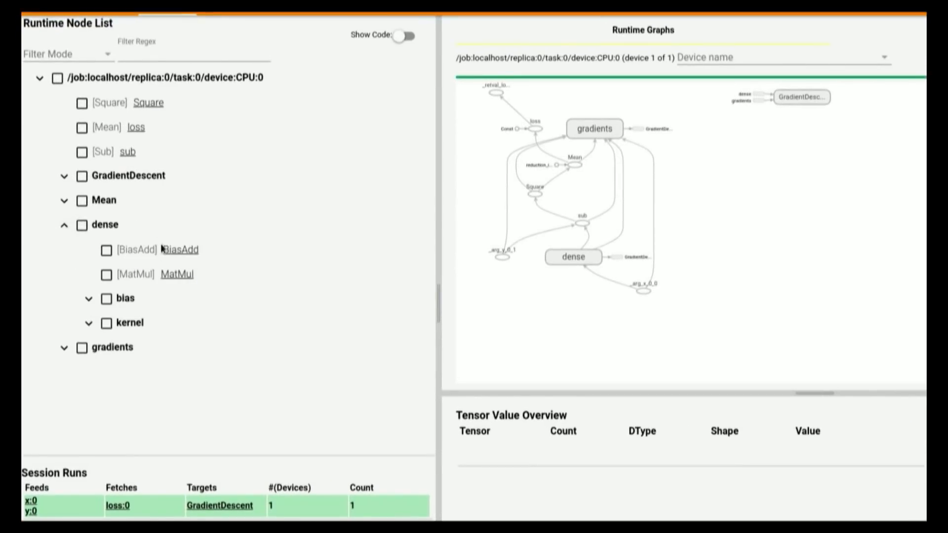
pyautogui.click(88, 298)
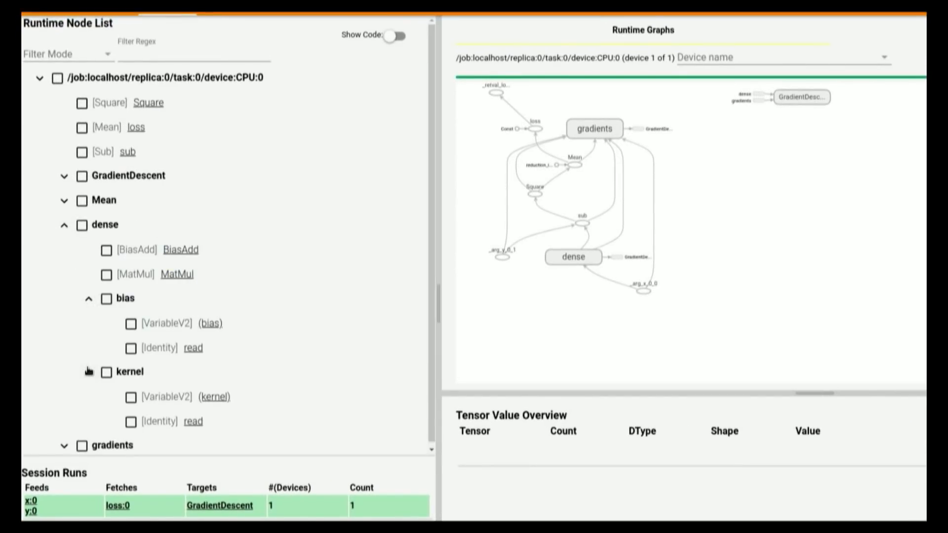
pyautogui.click(88, 298)
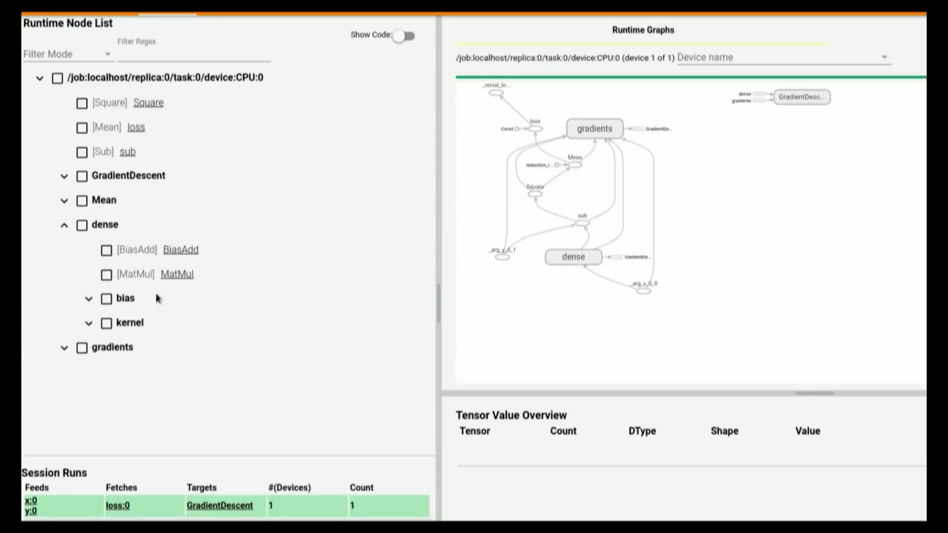
pyautogui.moveTo(426, 252)
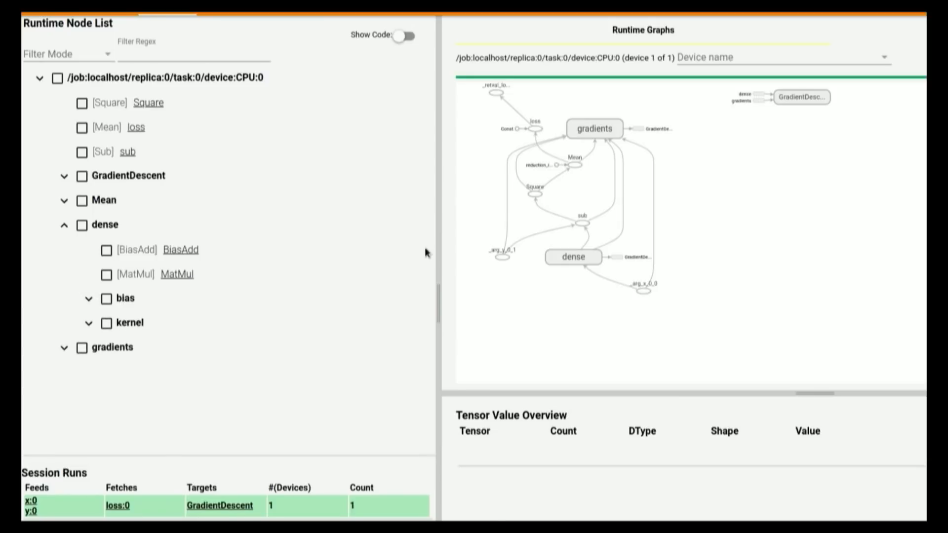
# Step: Enable Show Code and trace dense MatMul to its source line and graph node
pyautogui.click(395, 35)
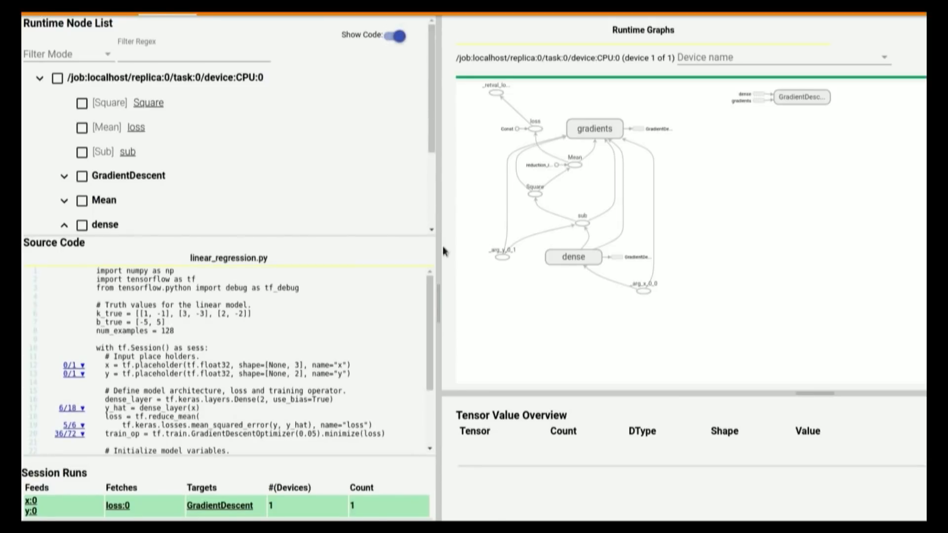
pyautogui.scroll(-3)
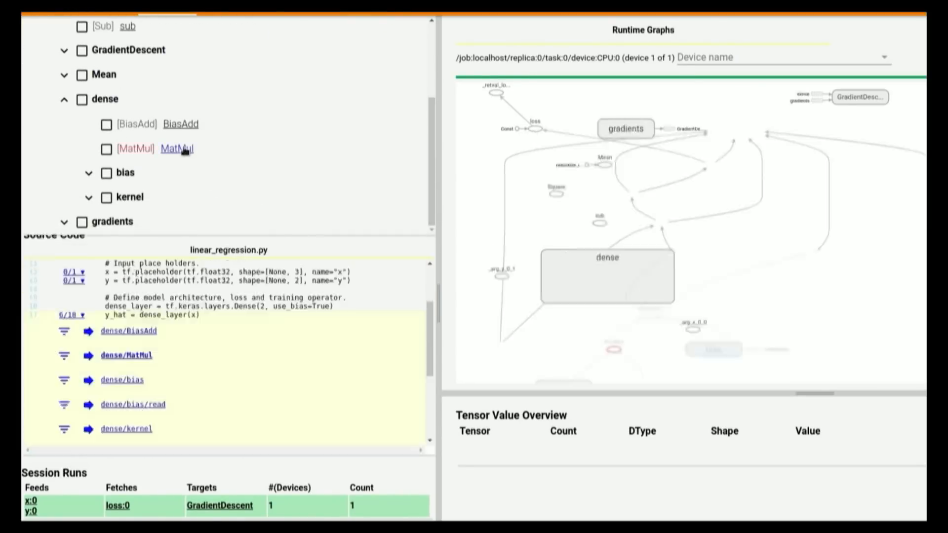
pyautogui.click(176, 148)
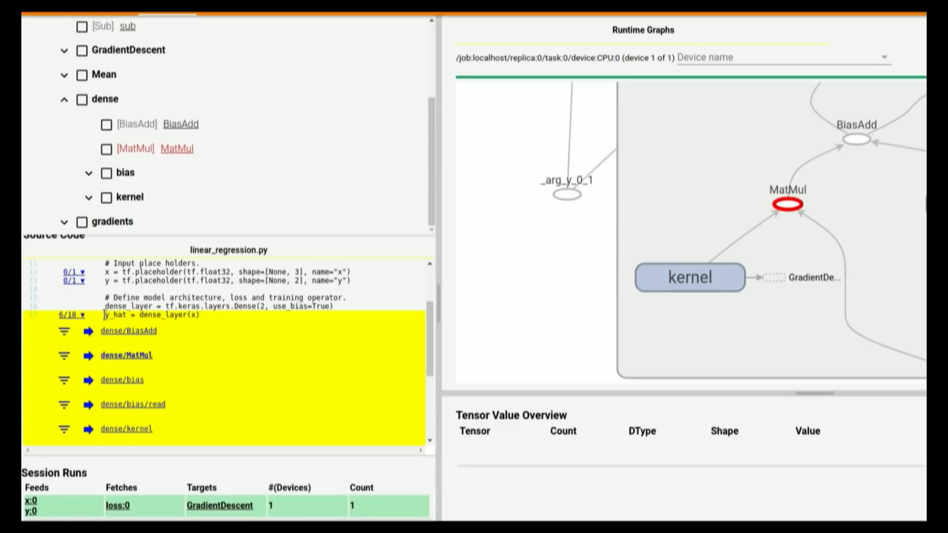
pyautogui.doubleClick(130, 316)
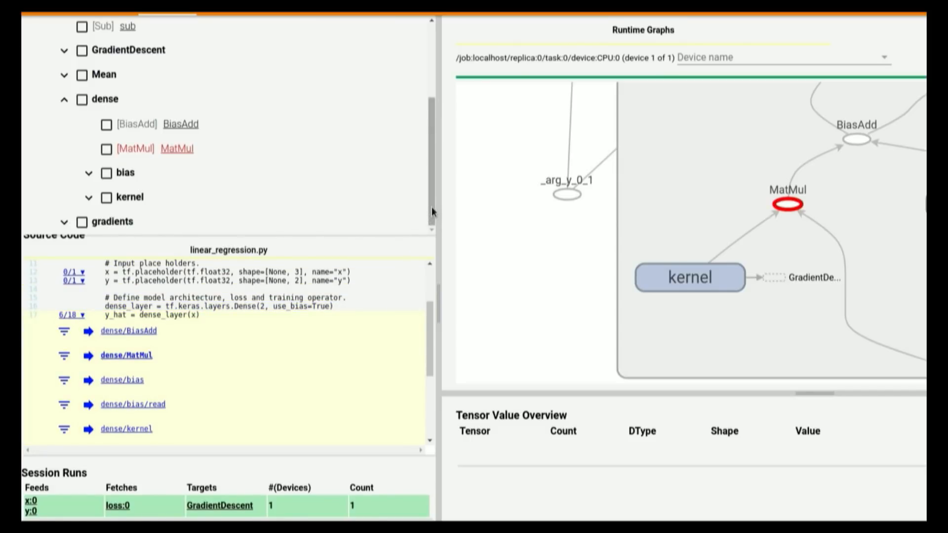
# Step: Trace the loss op to its source line and graph node, then expand the gradients group
pyautogui.scroll(3)
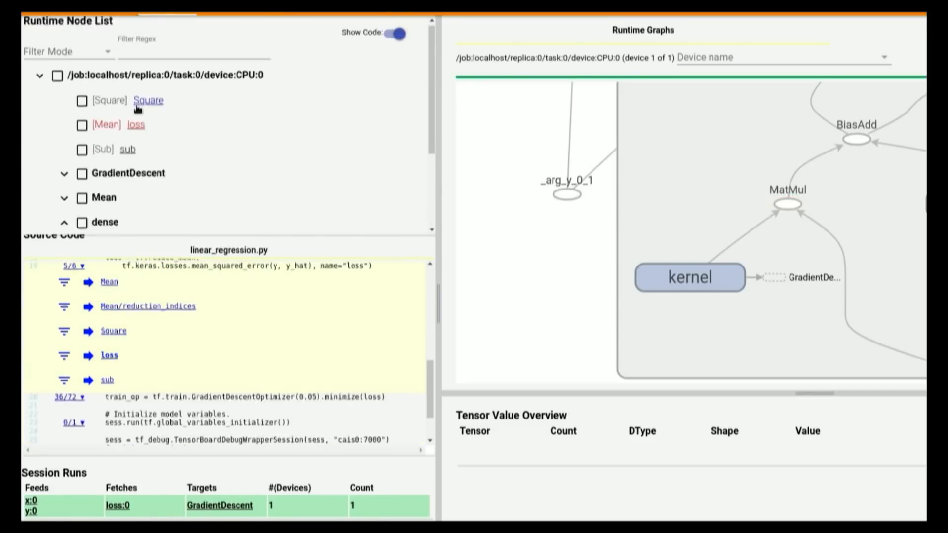
pyautogui.click(109, 355)
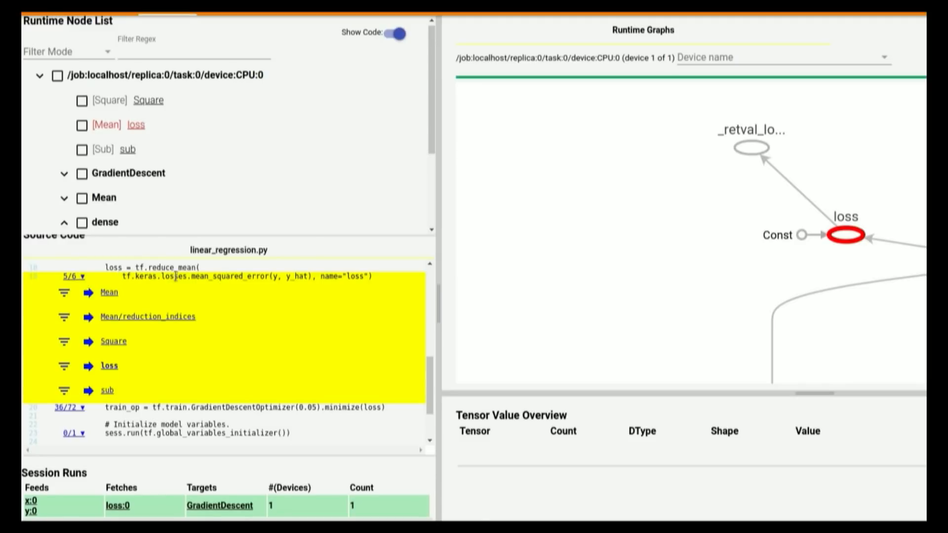
pyautogui.doubleClick(231, 277)
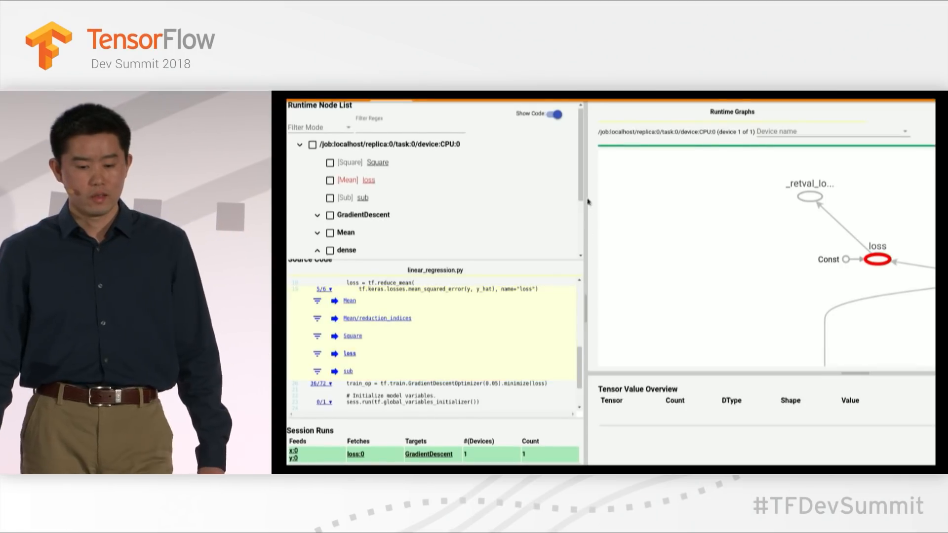
pyautogui.scroll(-3)
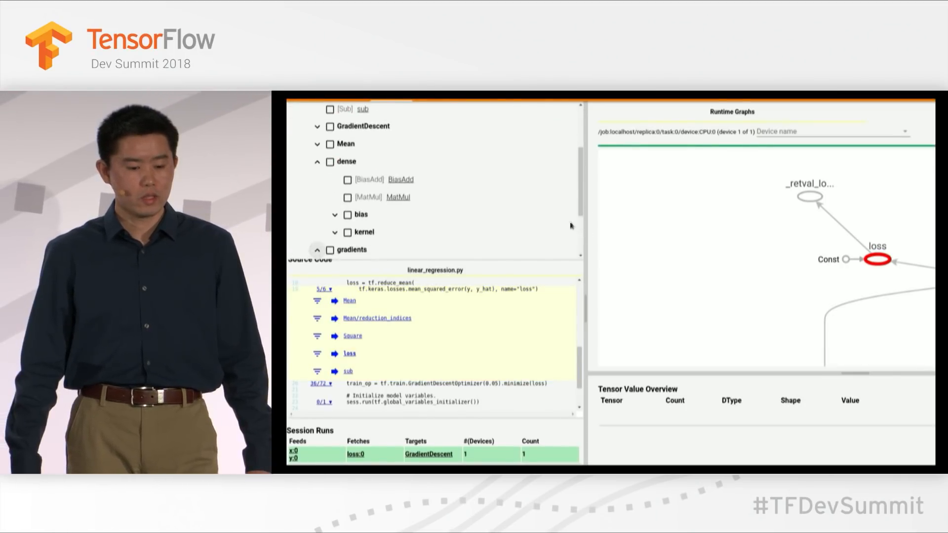
pyautogui.scroll(-3)
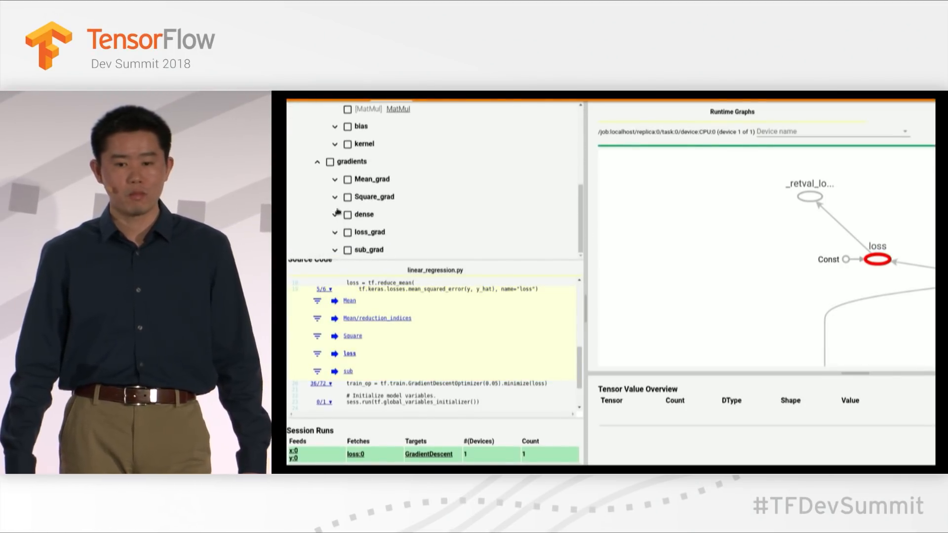
pyautogui.click(335, 214)
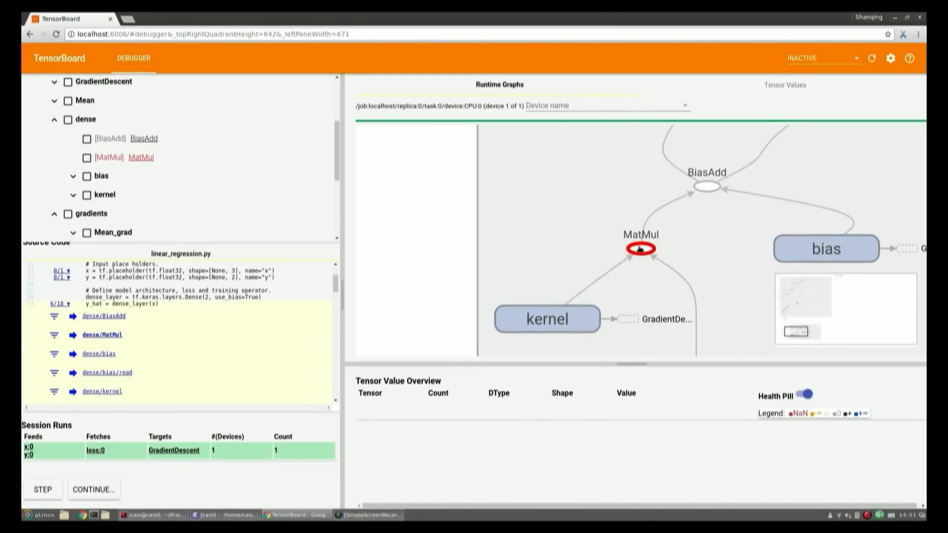
# Step: Watch dense/MatMul:0 and the gradients/dense/MatMul_grad/MatMul_1:0 tensors
pyautogui.click(86, 157)
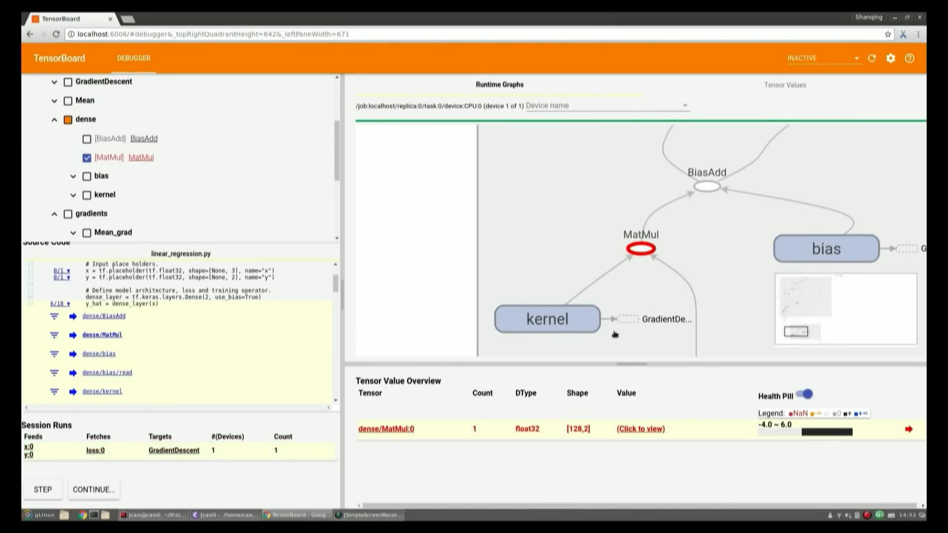
pyautogui.moveTo(442, 437)
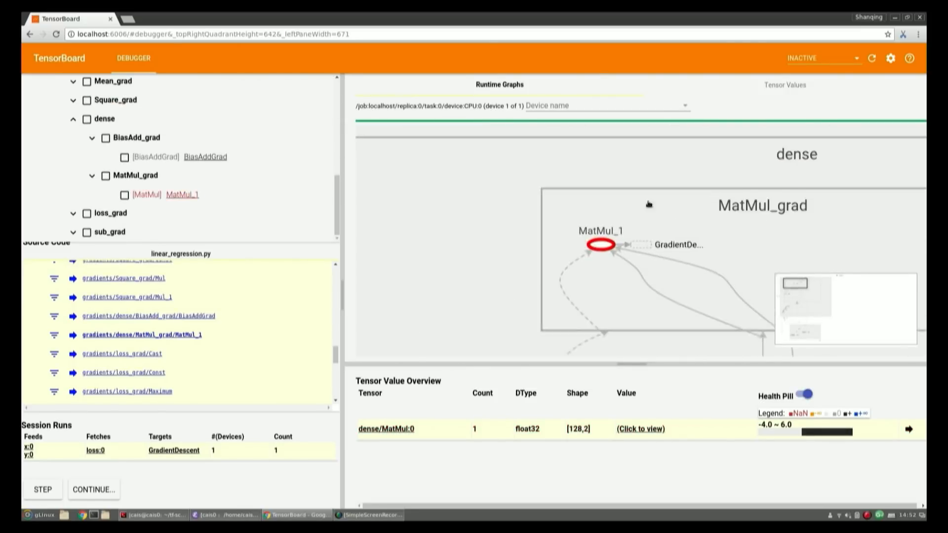
pyautogui.click(125, 195)
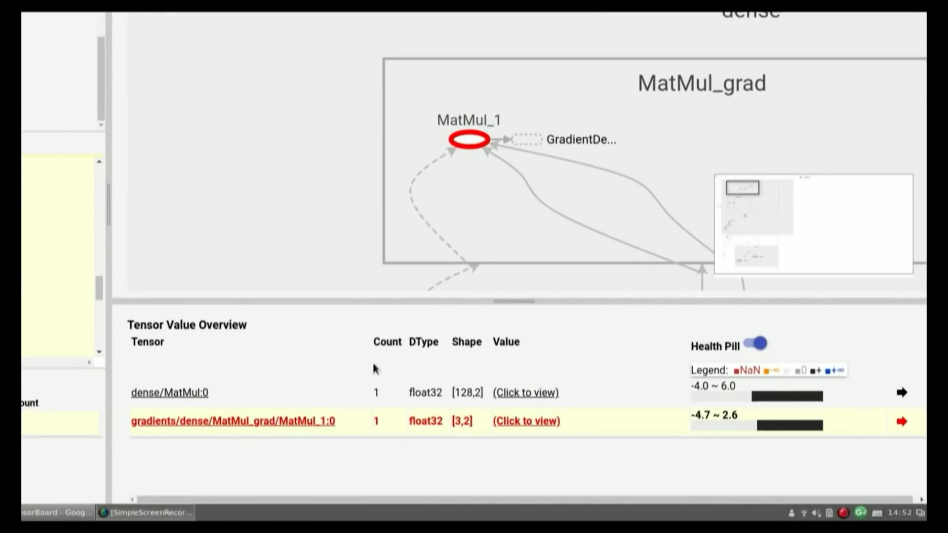
pyautogui.moveTo(409, 341)
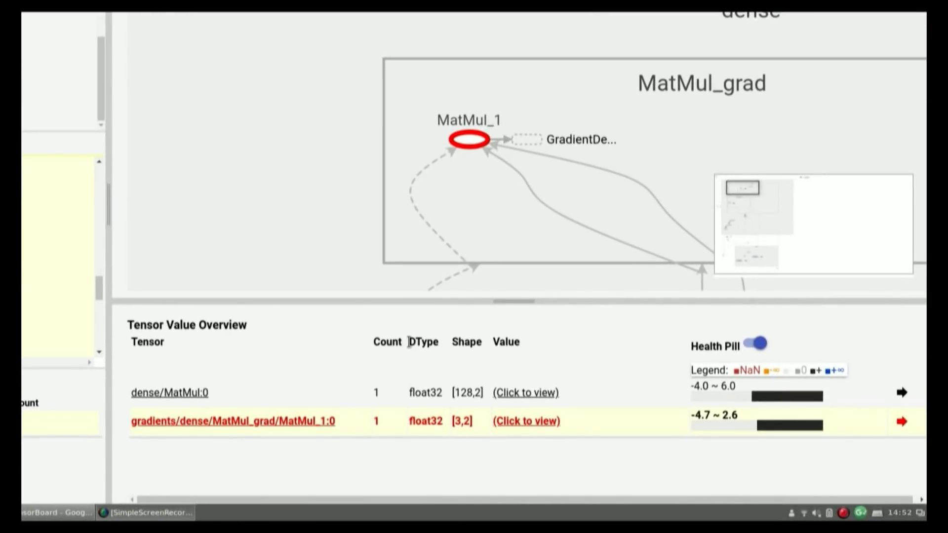
pyautogui.moveTo(436, 372)
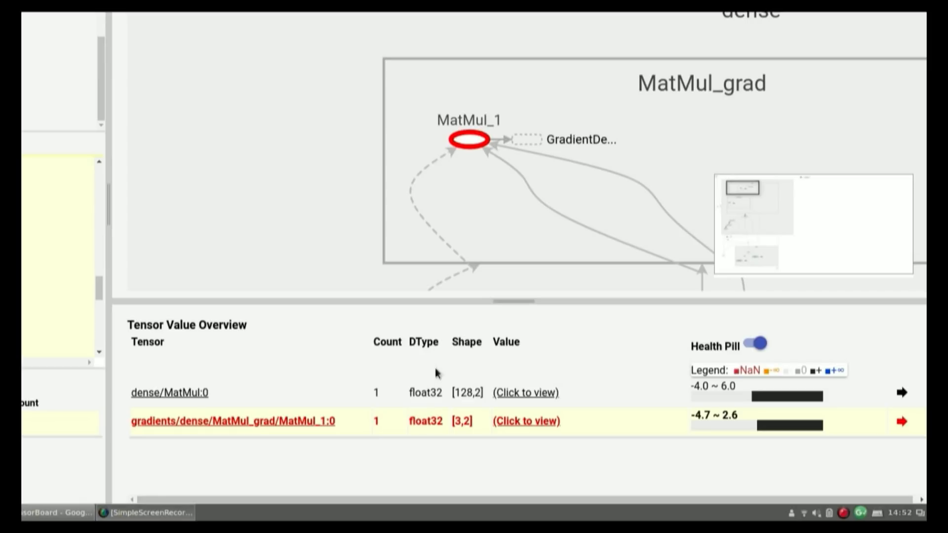
pyautogui.moveTo(455, 341)
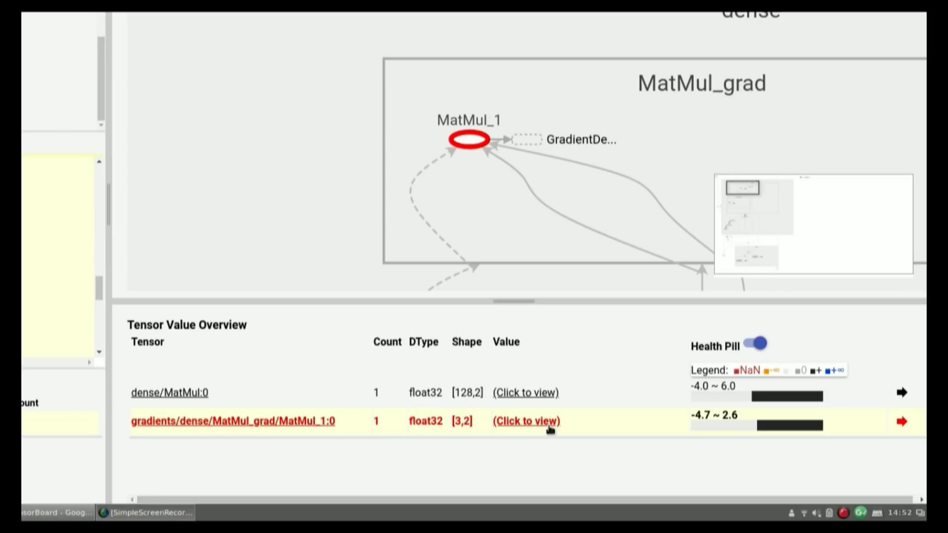
pyautogui.moveTo(767, 443)
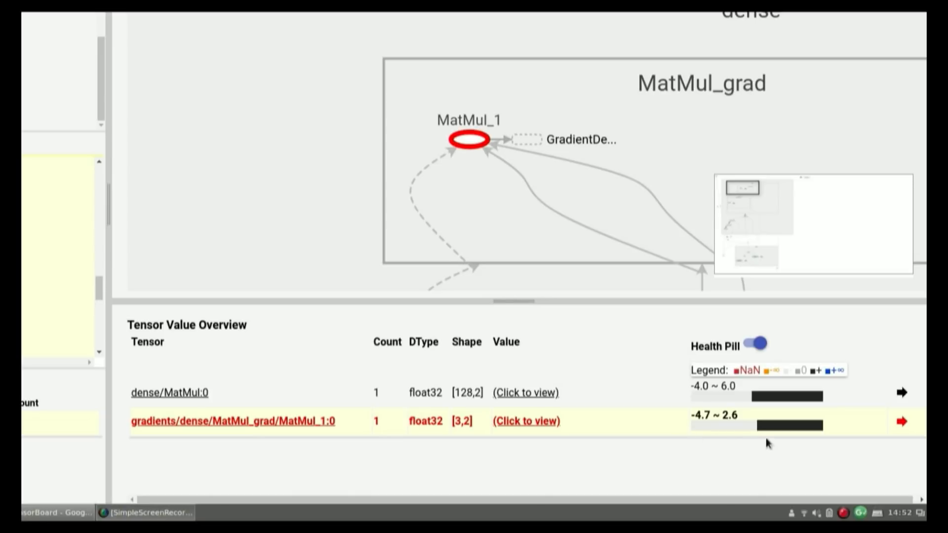
pyautogui.moveTo(676, 429)
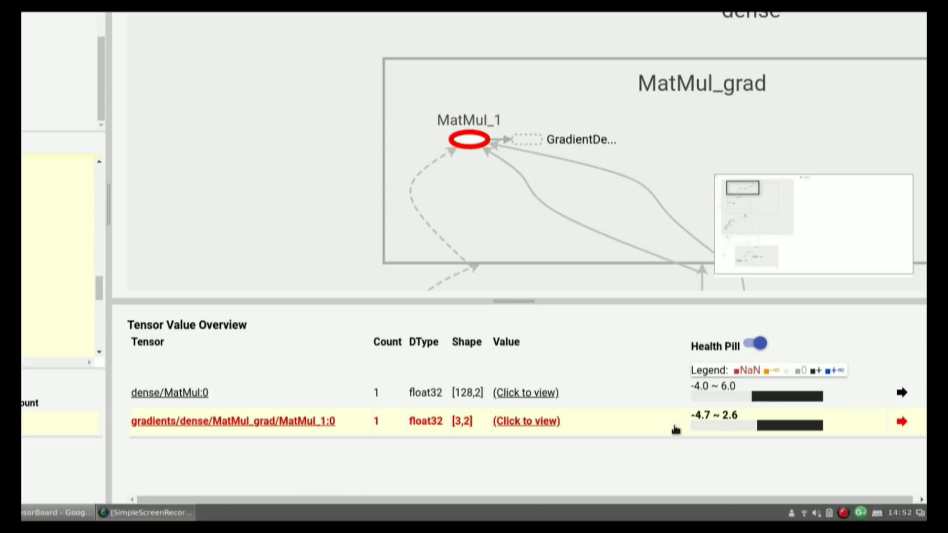
pyautogui.moveTo(760, 450)
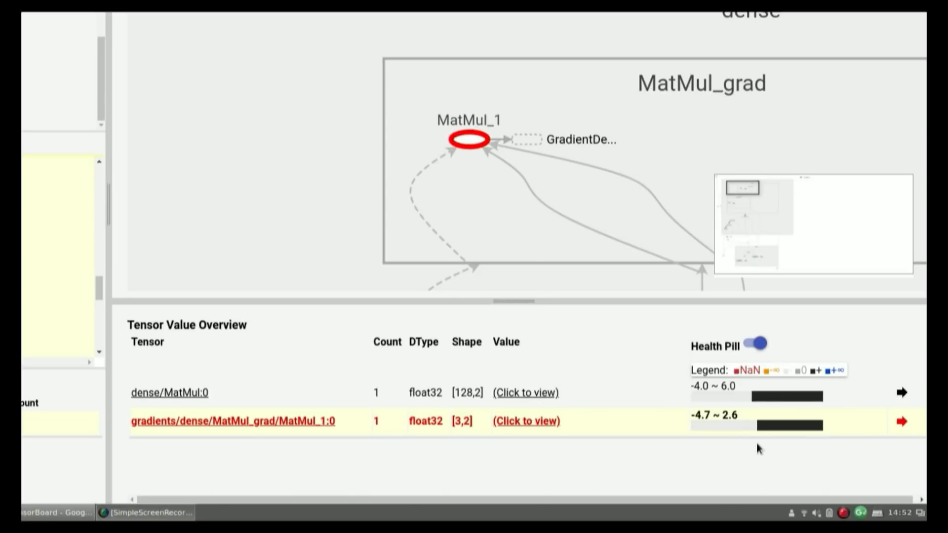
pyautogui.moveTo(742, 321)
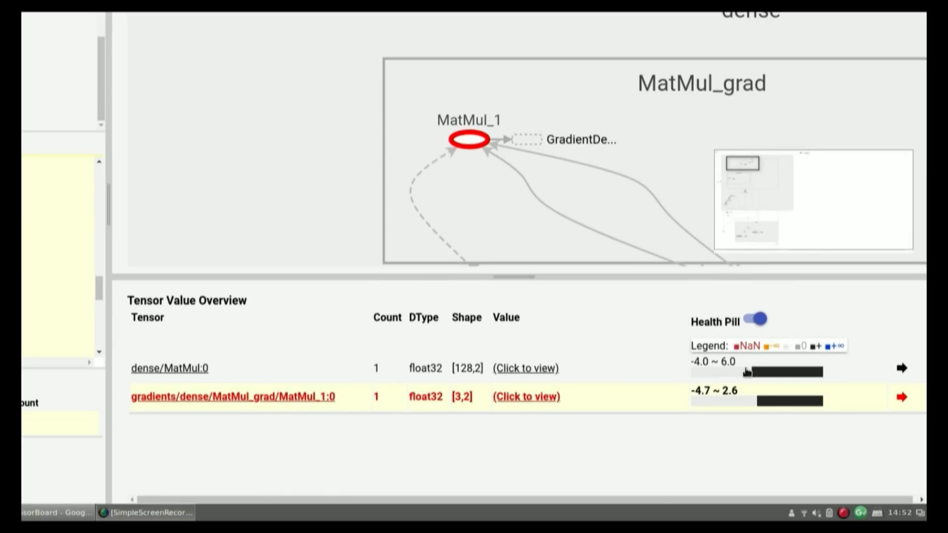
pyautogui.moveTo(756, 371)
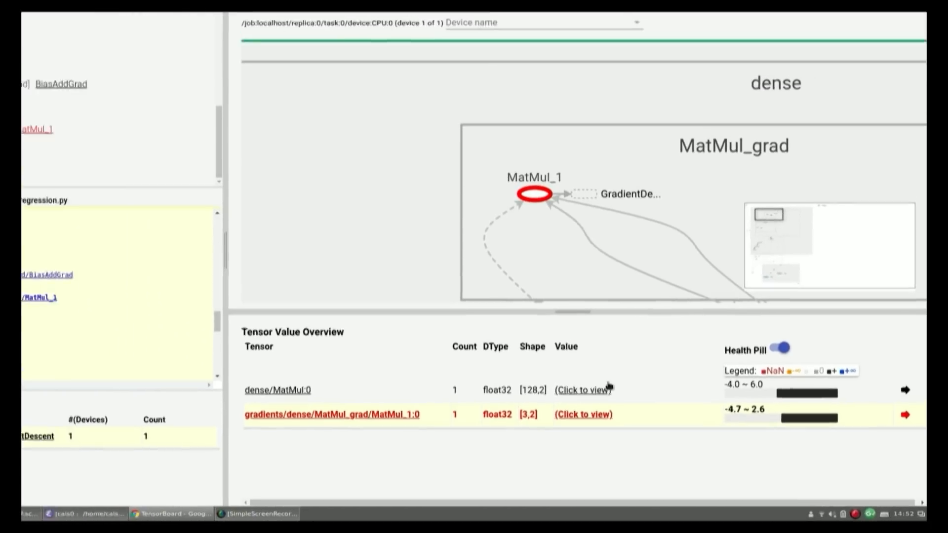
# Step: Open values for both watched tensors and slice dense/MatMul:0 to [::, 0]
pyautogui.click(582, 390)
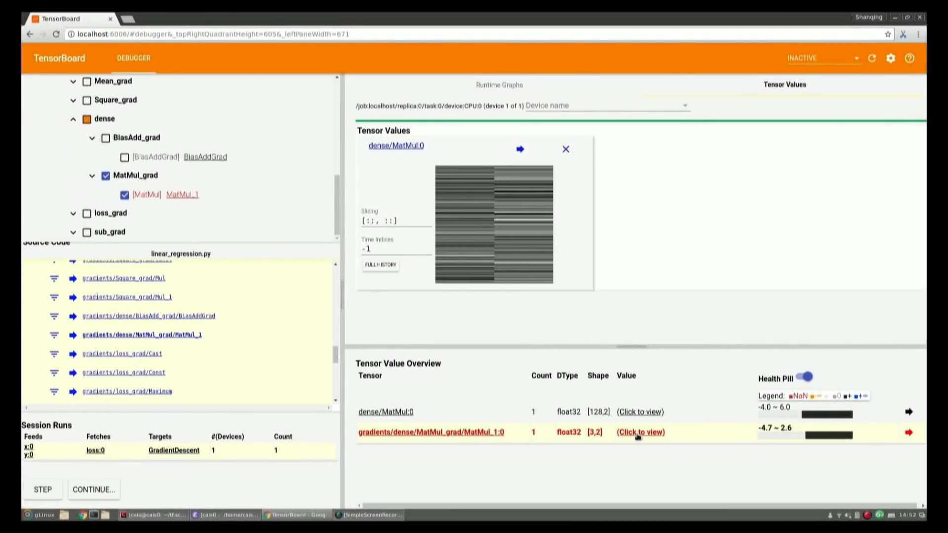
pyautogui.click(640, 432)
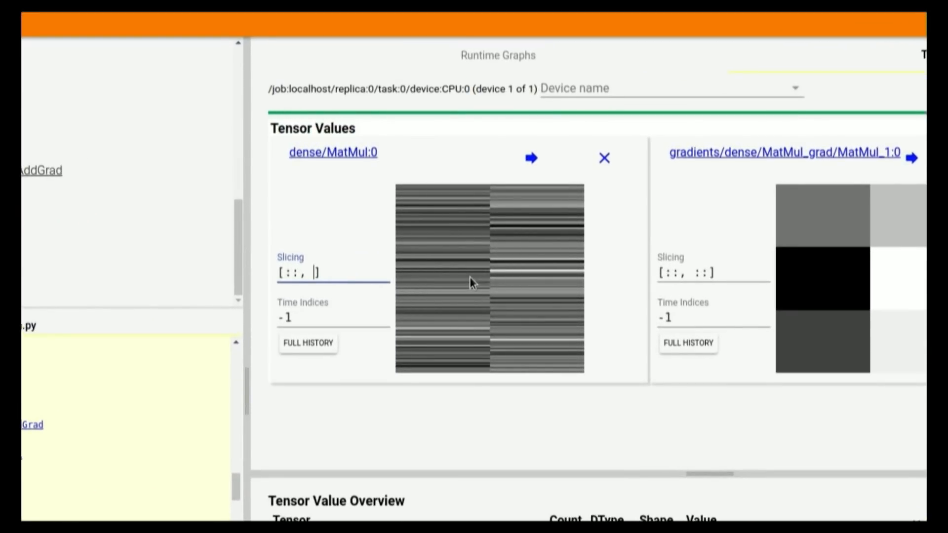
pyautogui.write('0')
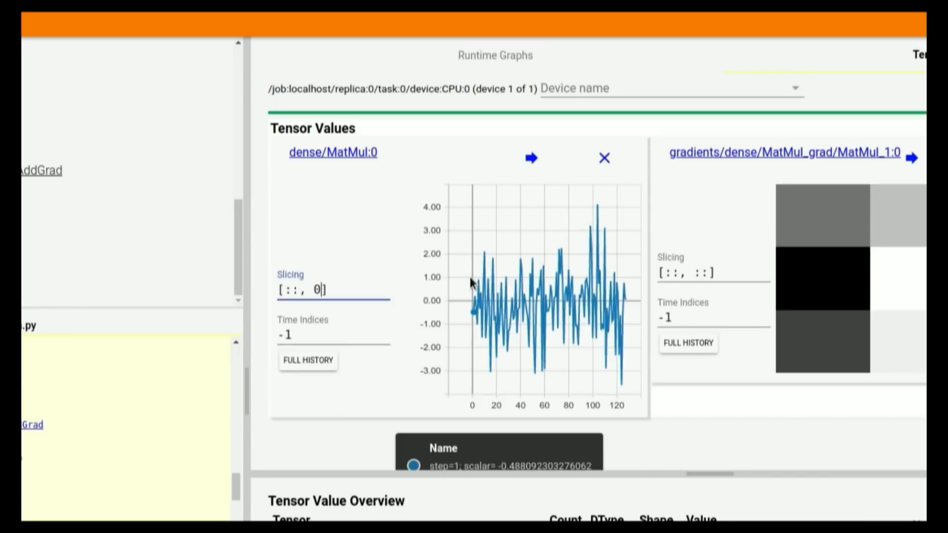
pyautogui.moveTo(497, 310)
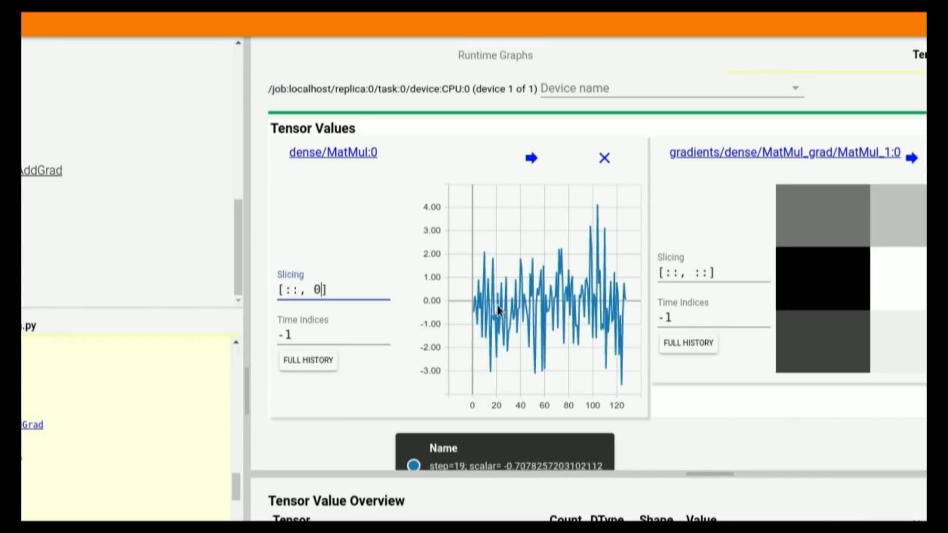
pyautogui.moveTo(622, 327)
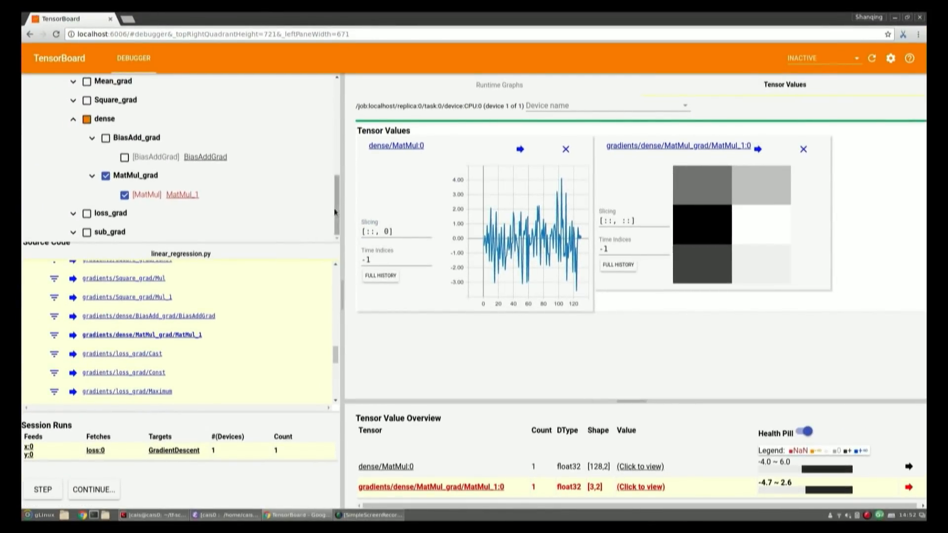
# Step: Watch the loss node in Runtime Graphs and chart its loss:0 values
pyautogui.click(499, 84)
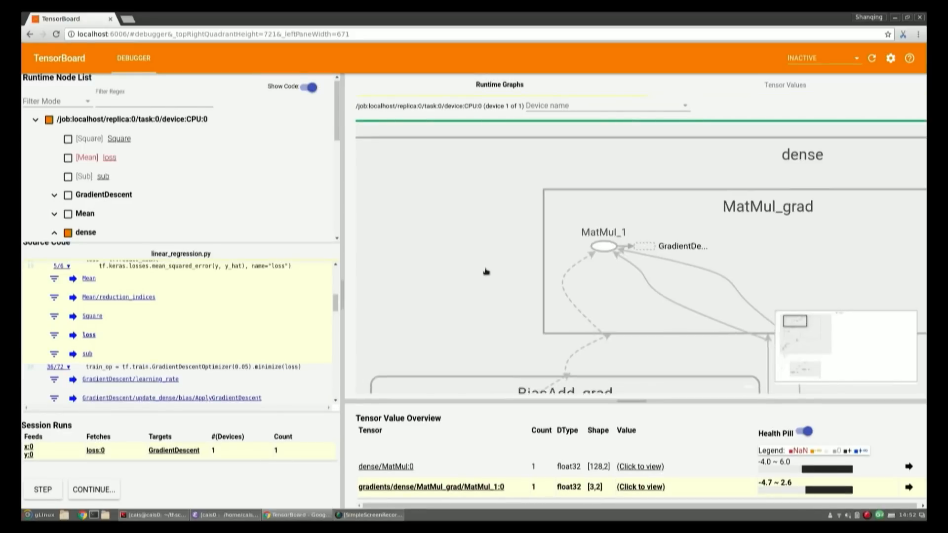
pyautogui.click(67, 157)
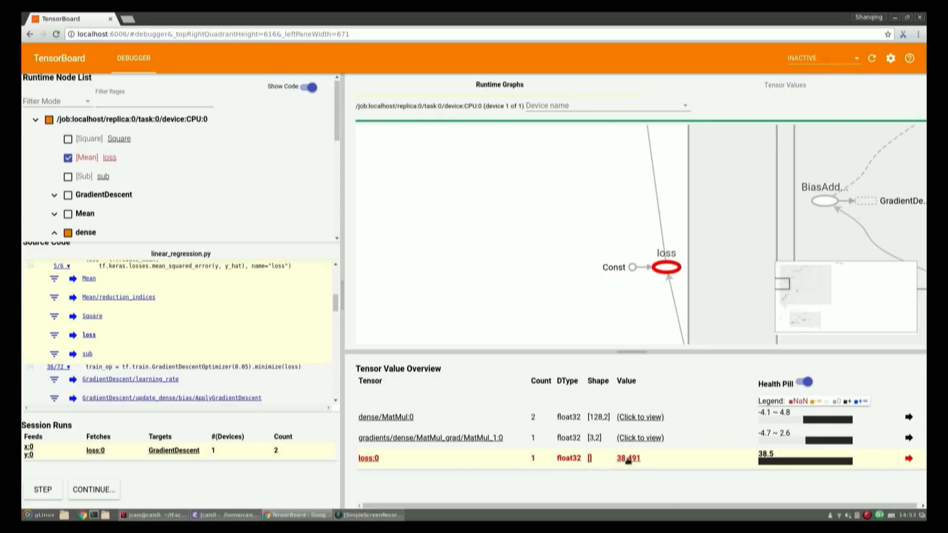
pyautogui.click(627, 457)
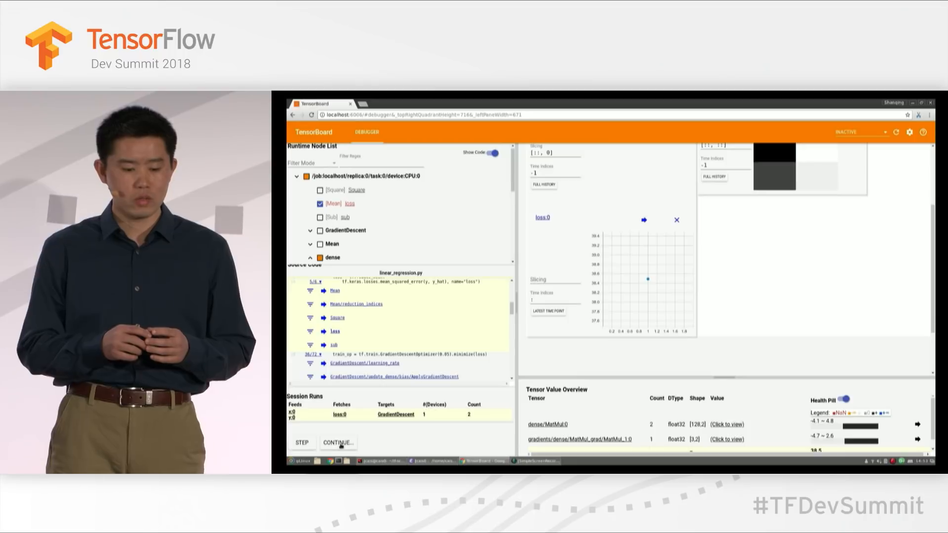
# Step: Continue training for 50 session runs, then stop the debugger plugin
pyautogui.click(338, 442)
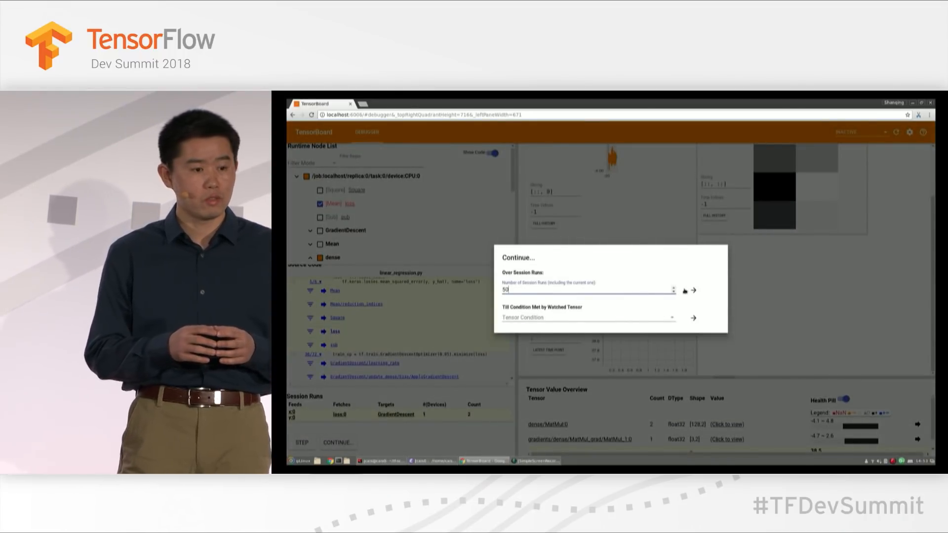
pyautogui.click(692, 290)
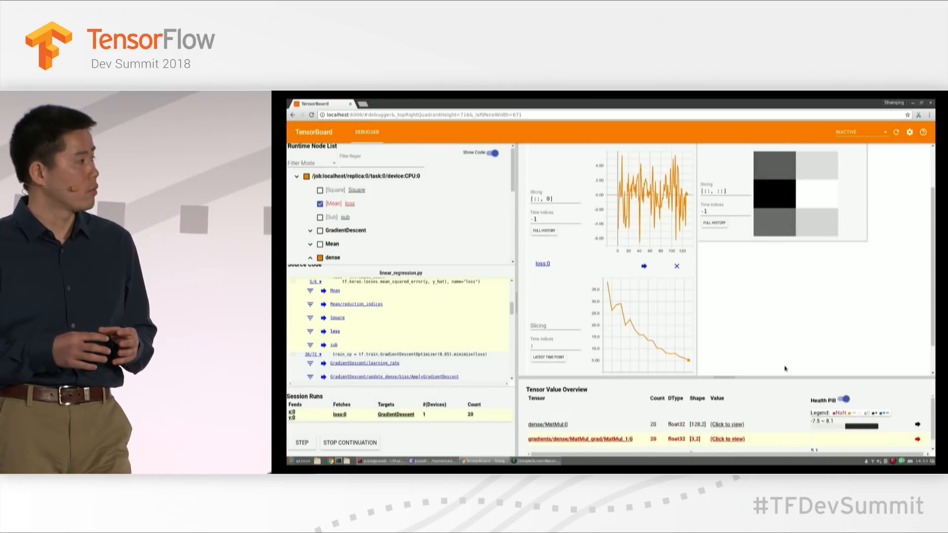
pyautogui.click(301, 441)
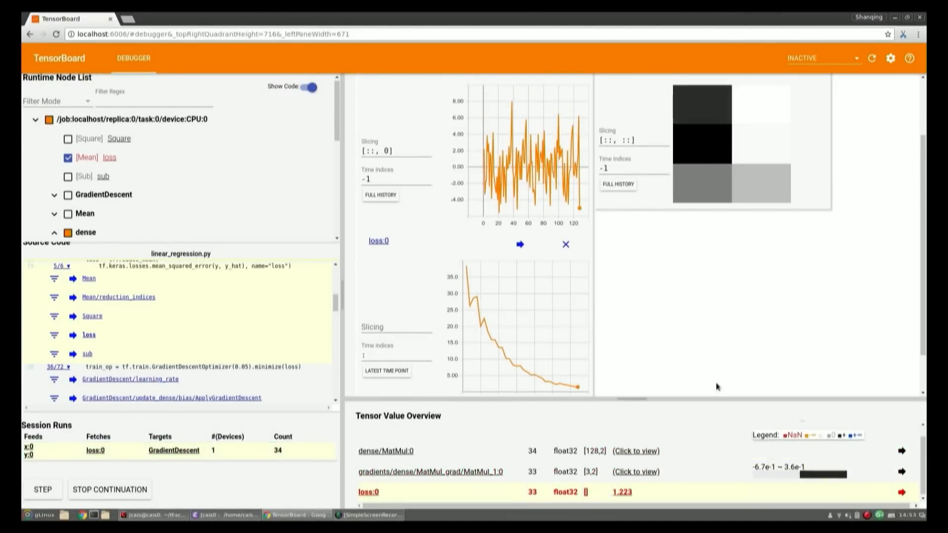
pyautogui.click(43, 489)
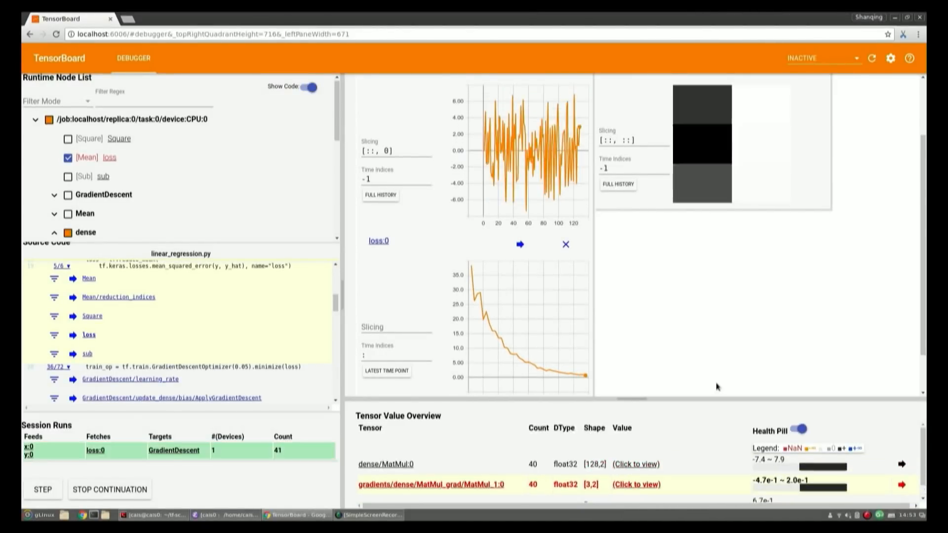
pyautogui.click(42, 489)
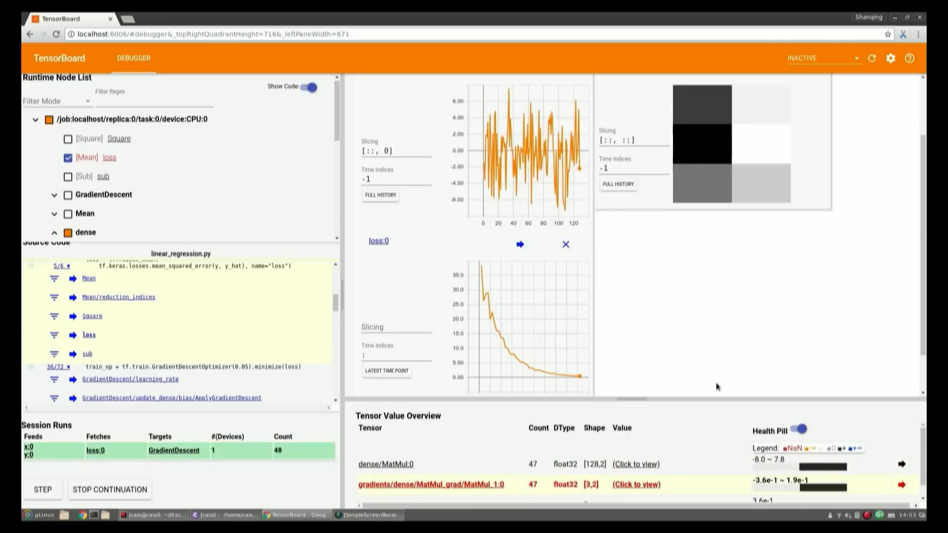
pyautogui.click(154, 515)
pyautogui.write('rese')
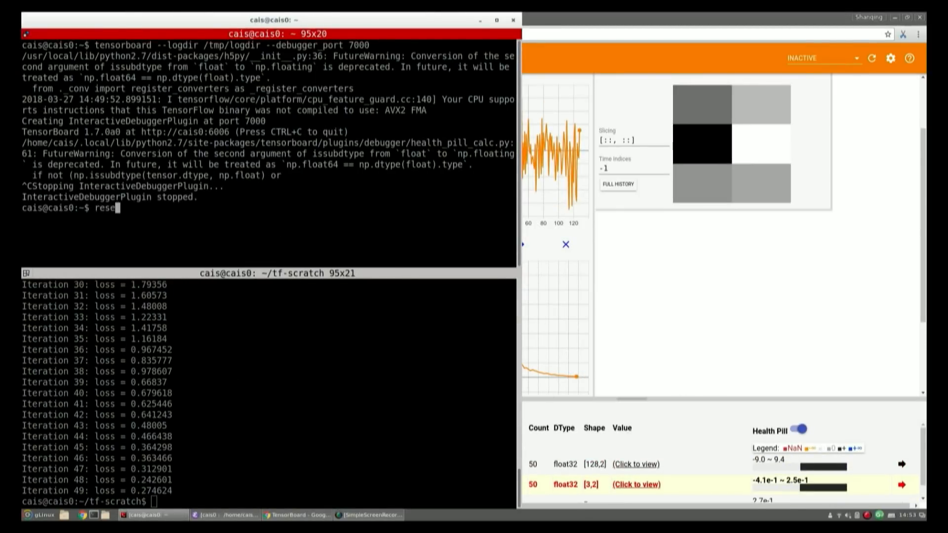
# Step: Run the debug_mnist example, see accuracy stall at 0.098, and open a second terminal
pyautogui.press('Return')
pyautogui.write('python -m tensorflow.python.debug.examples.debug_mnist')
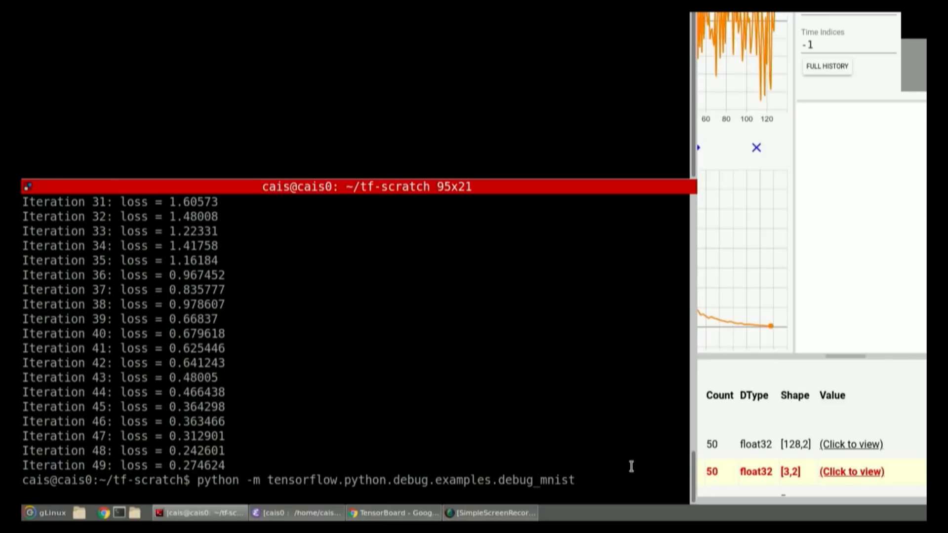
pyautogui.press('Return')
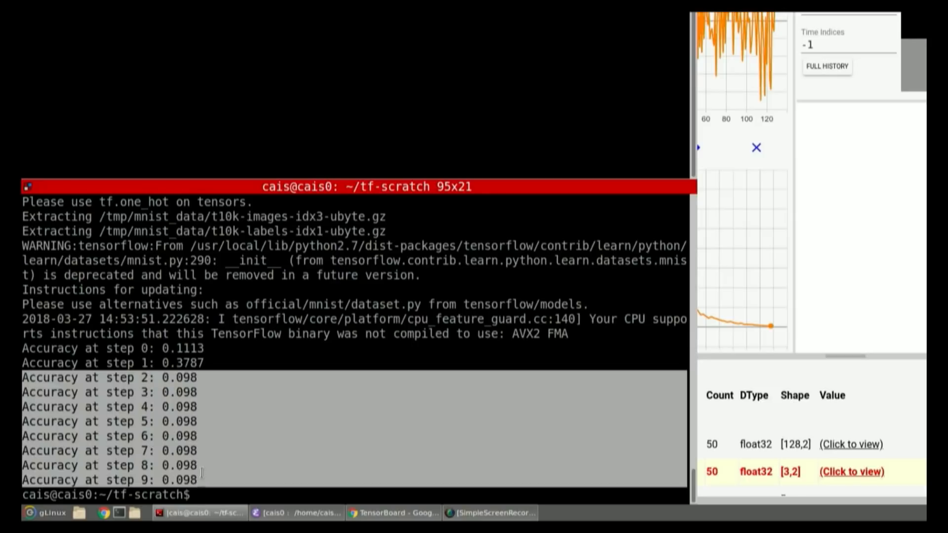
pyautogui.doubleClick(179, 377)
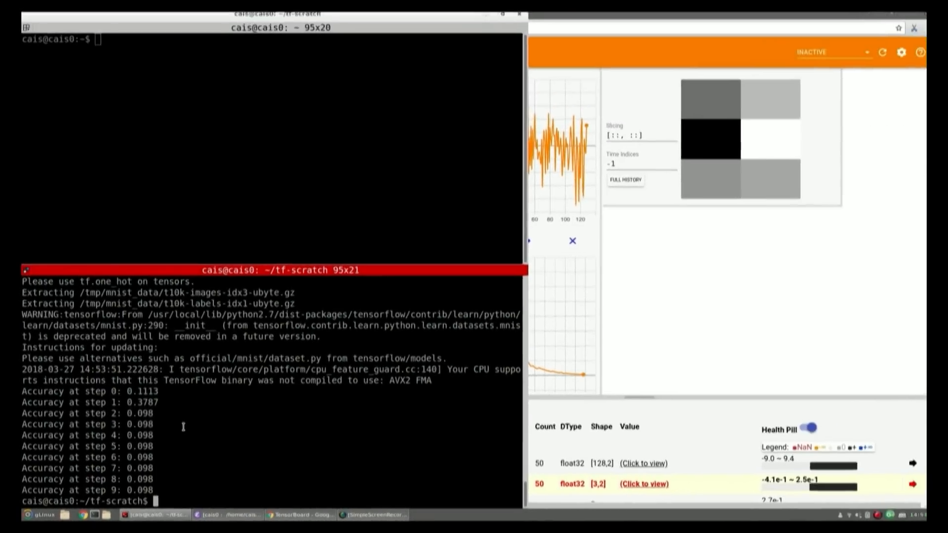
# Step: Start tensorboard --logdir /tmp/logdir --debugger_port 7000 and reload the Debugger page
pyautogui.press('ctrl+r')
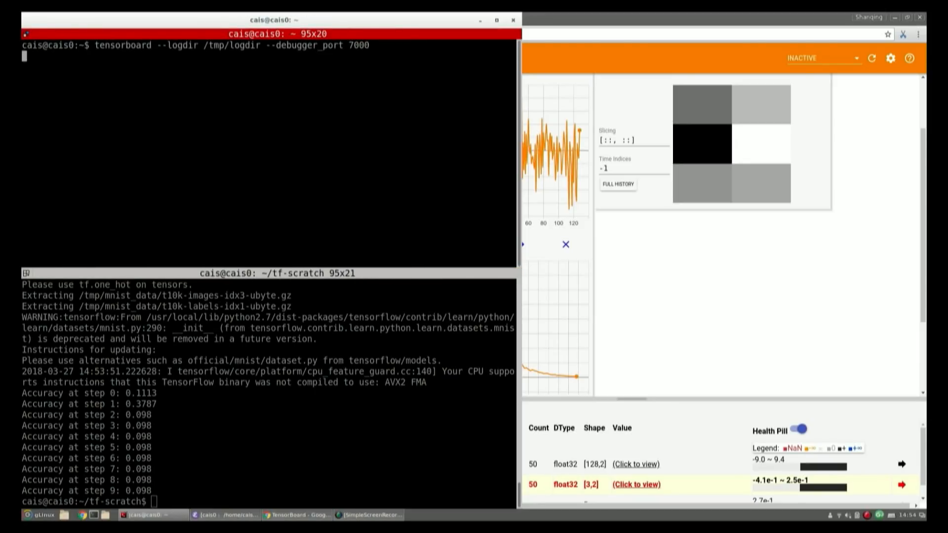
pyautogui.click(297, 514)
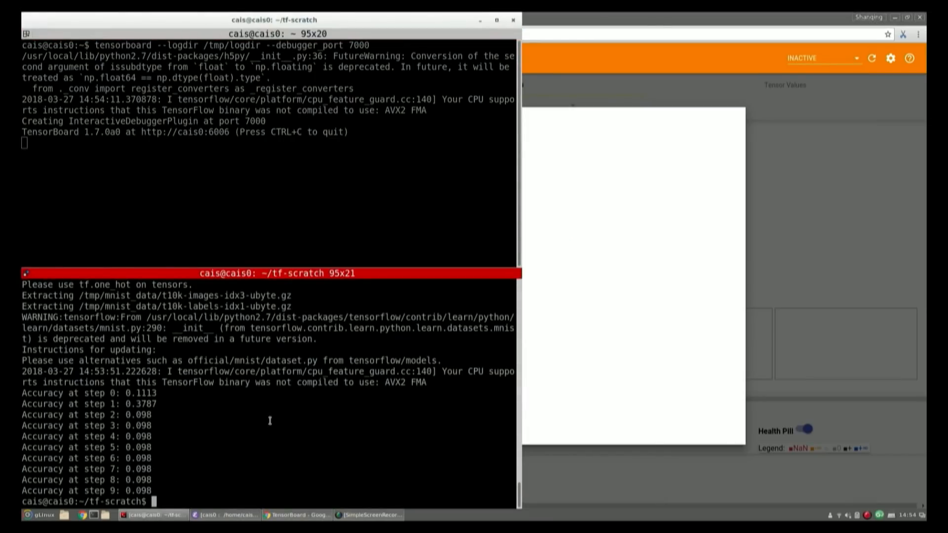
pyautogui.press('ctrl+r')
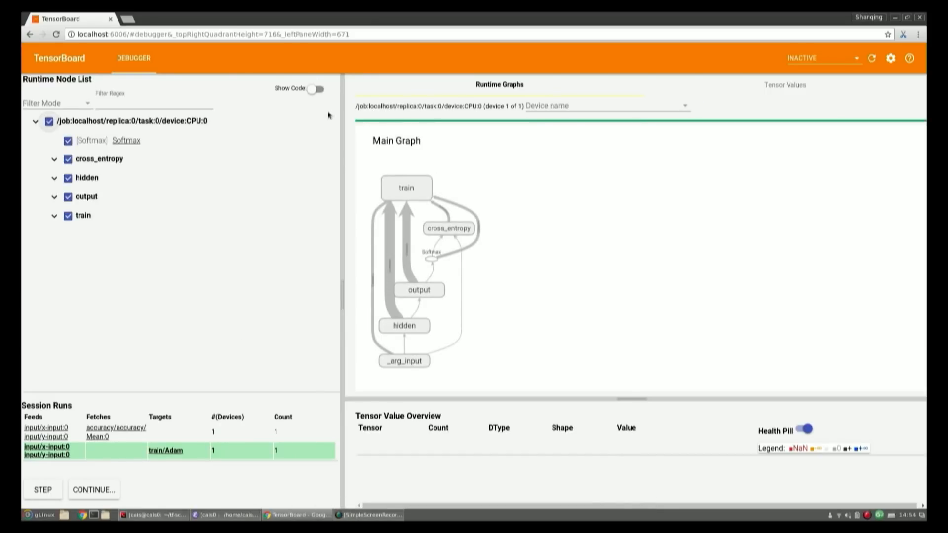
# Step: Enable Show Code and continue execution until a tensor contains +/-∞ or NaN
pyautogui.click(316, 89)
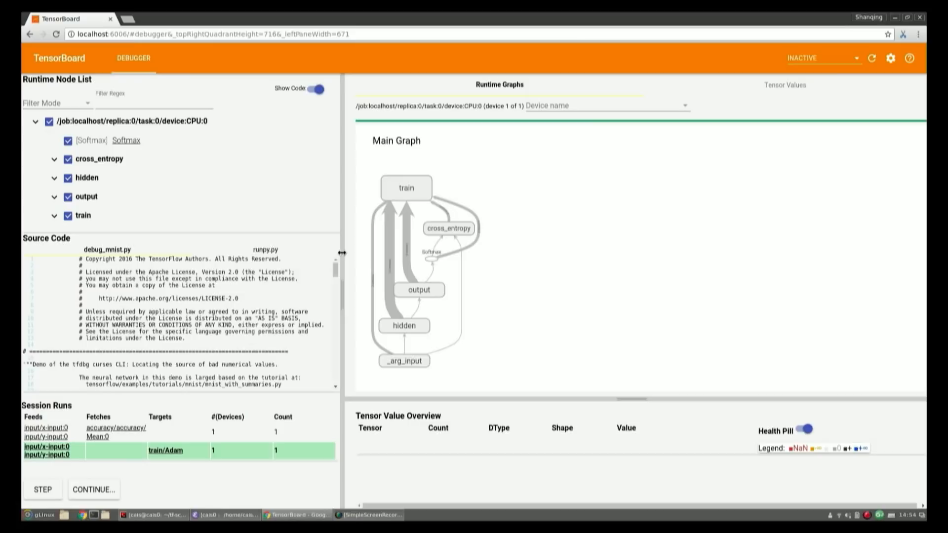
pyautogui.click(93, 489)
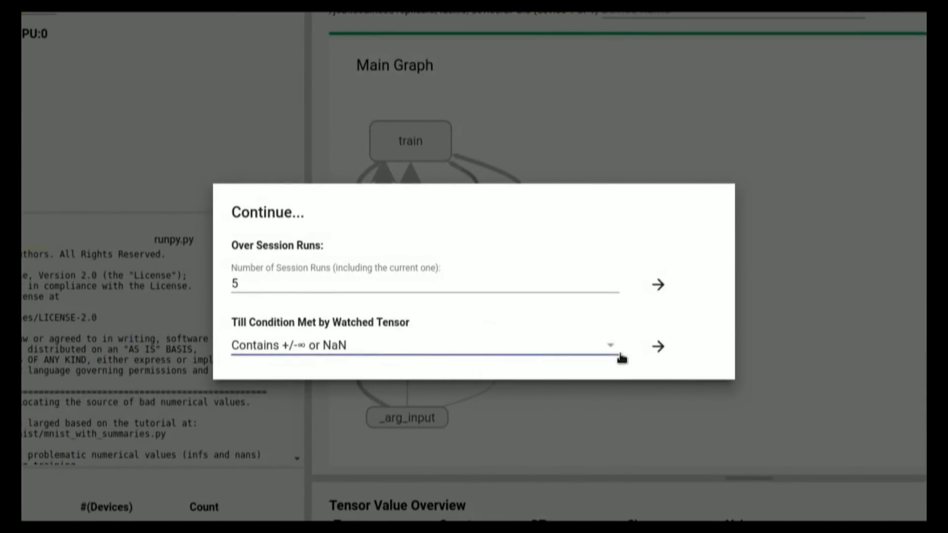
pyautogui.moveTo(658, 347)
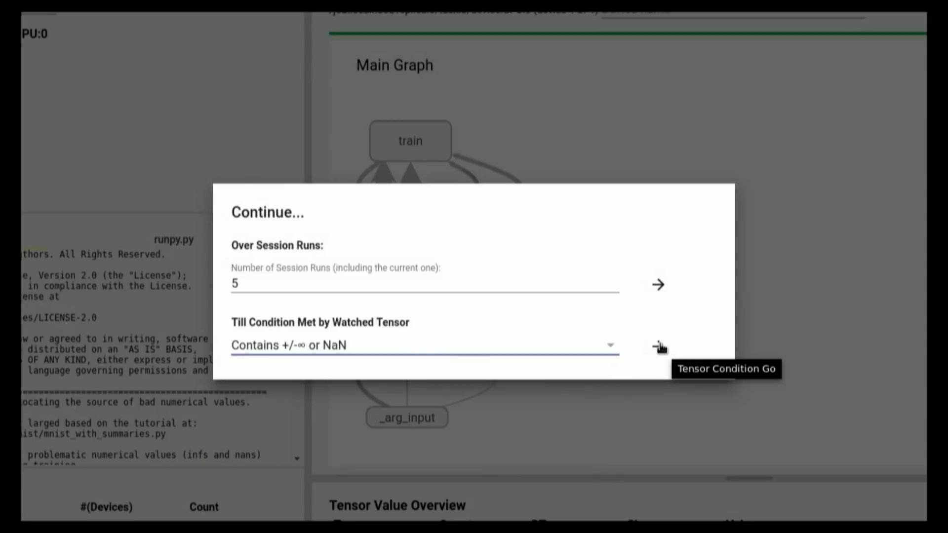
pyautogui.click(658, 346)
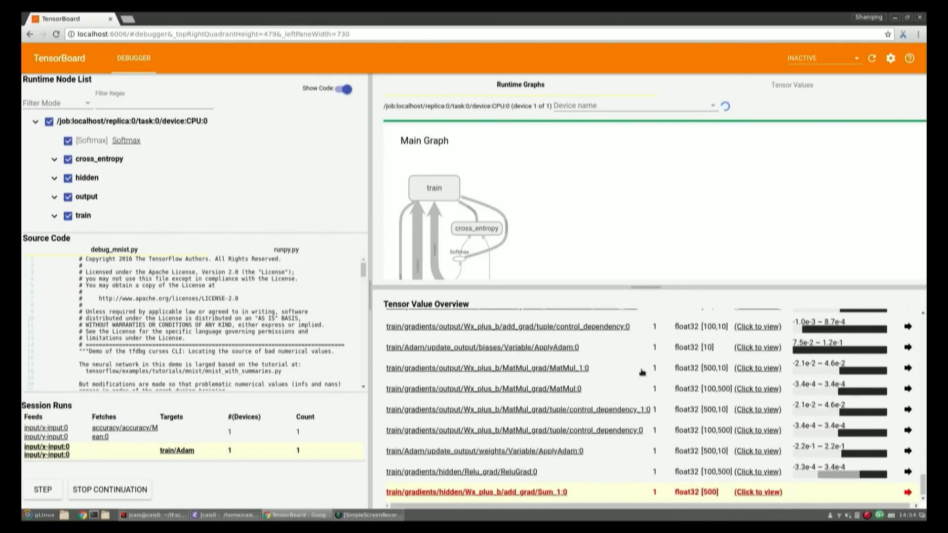
# Step: Let execution halt at cross_entropy/Log:0 and scroll to its flagged row in the overview
pyautogui.click(42, 489)
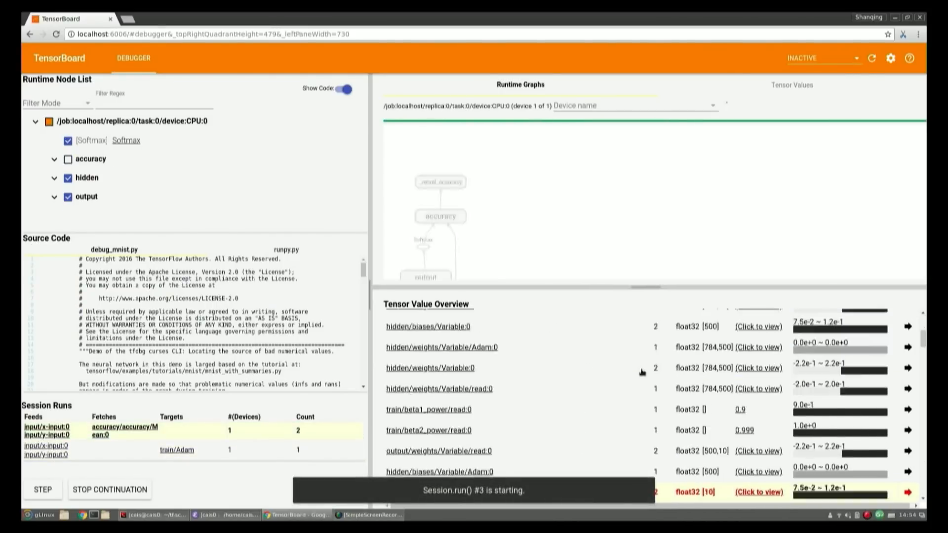
pyautogui.click(41, 490)
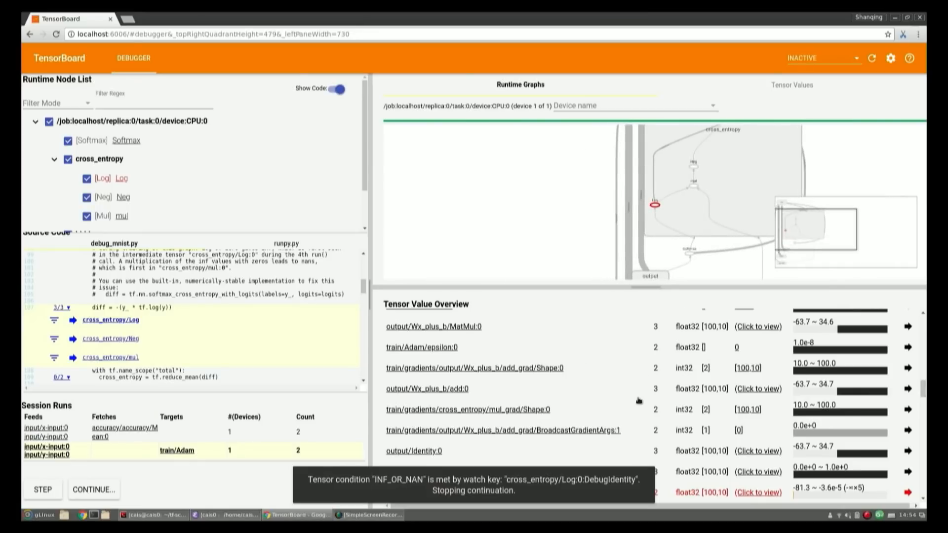
pyautogui.scroll(-3)
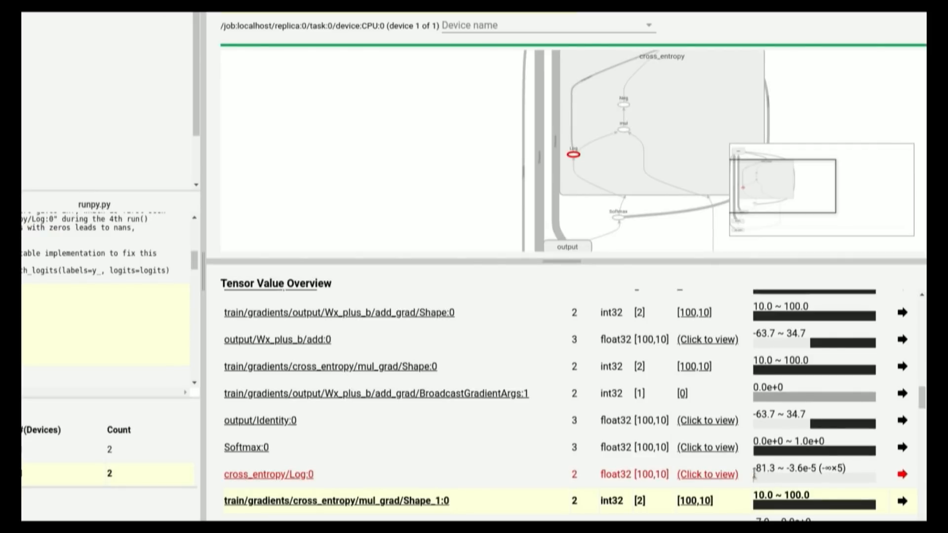
# Step: Open the Tensor Values heatmap of cross_entropy/Log:0, showing its 100×10 values
pyautogui.doubleClick(829, 467)
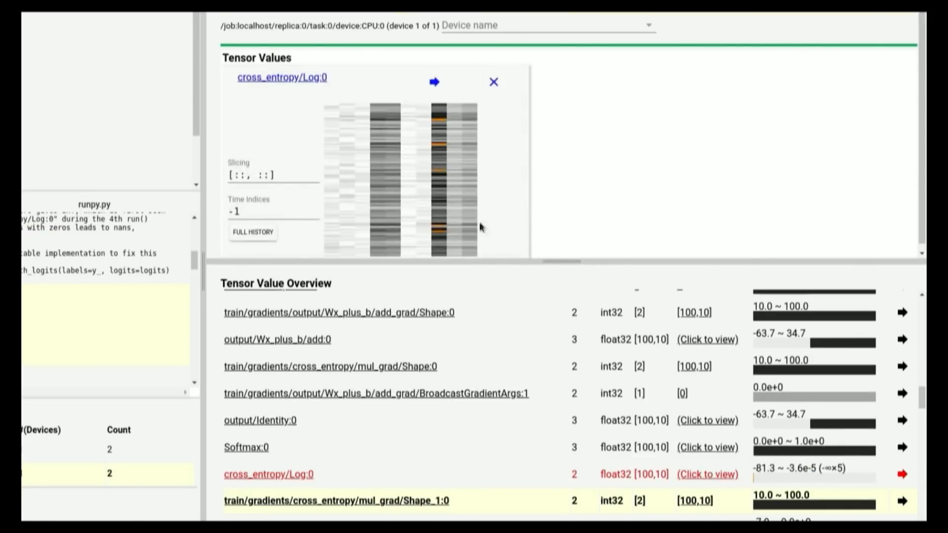
pyautogui.moveTo(435, 164)
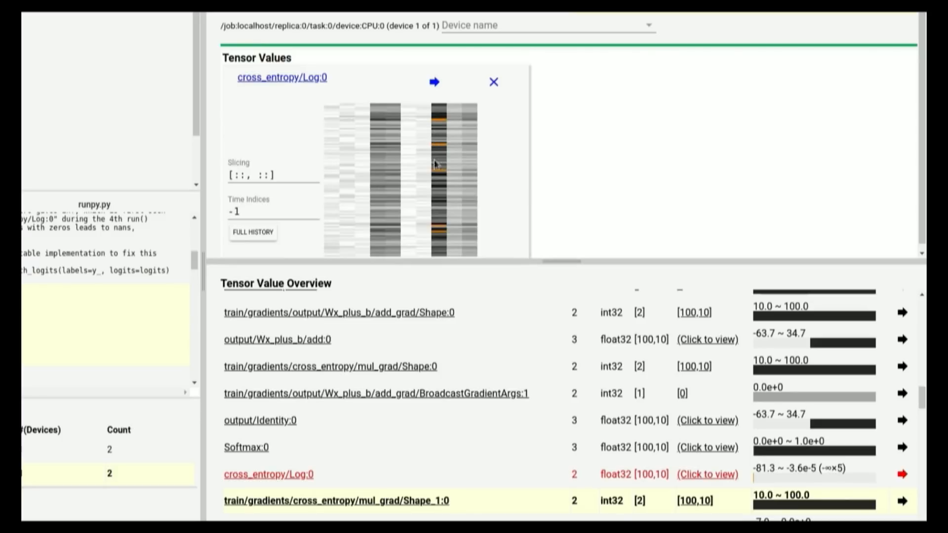
pyautogui.moveTo(440, 239)
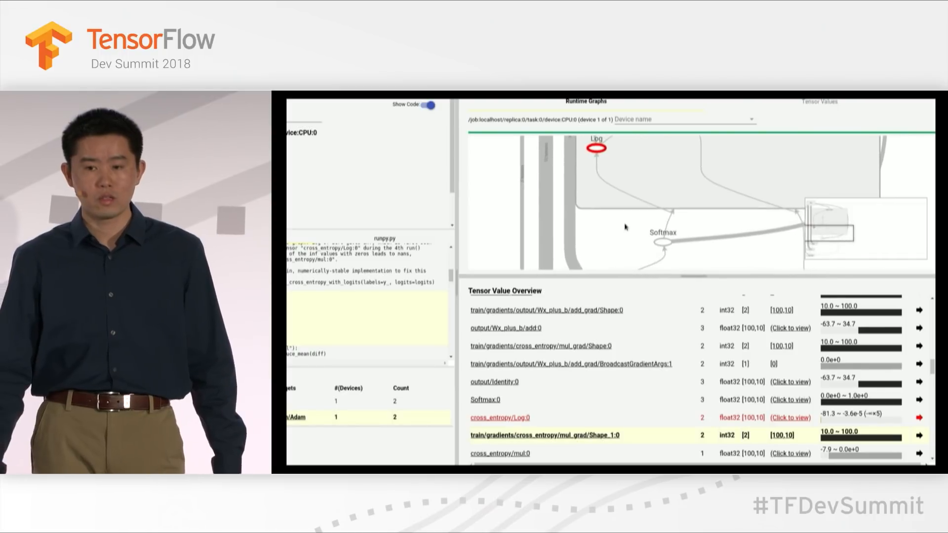
# Step: Jump from the Log node to its Softmax input and locate the Softmax:0 row
pyautogui.rightClick(660, 211)
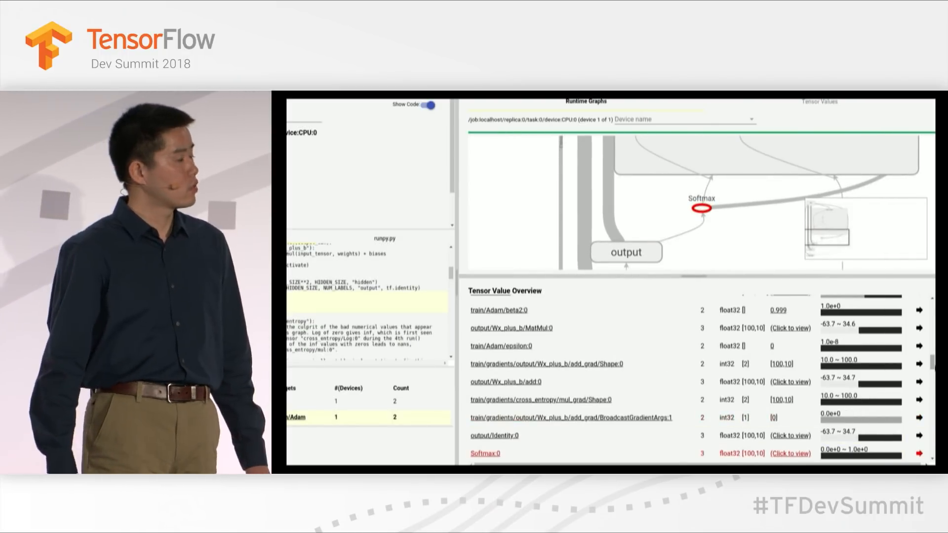
pyautogui.scroll(-3)
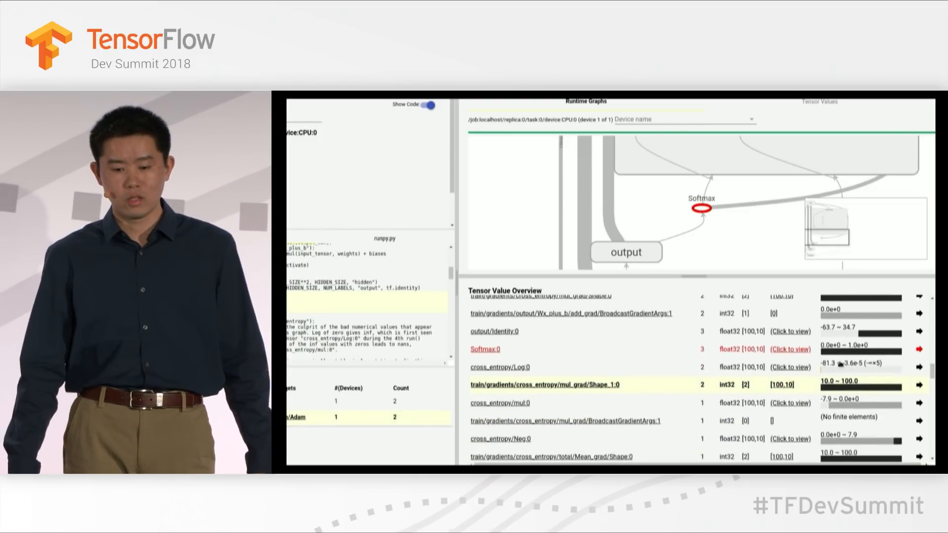